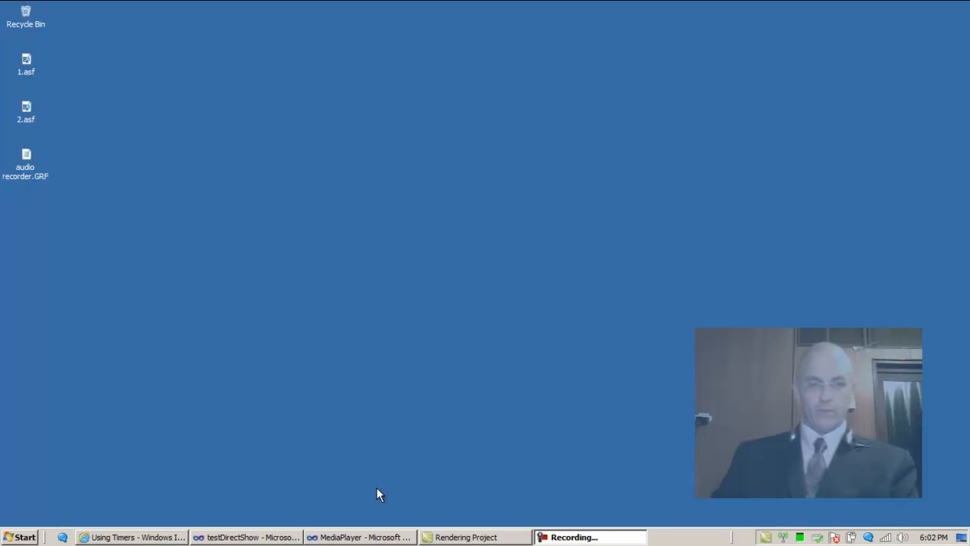
# In Internet Explorer, go past the DirectShow tabs to the 'Learning When an Event Occurs' MSDN page
pyautogui.click(133, 537)
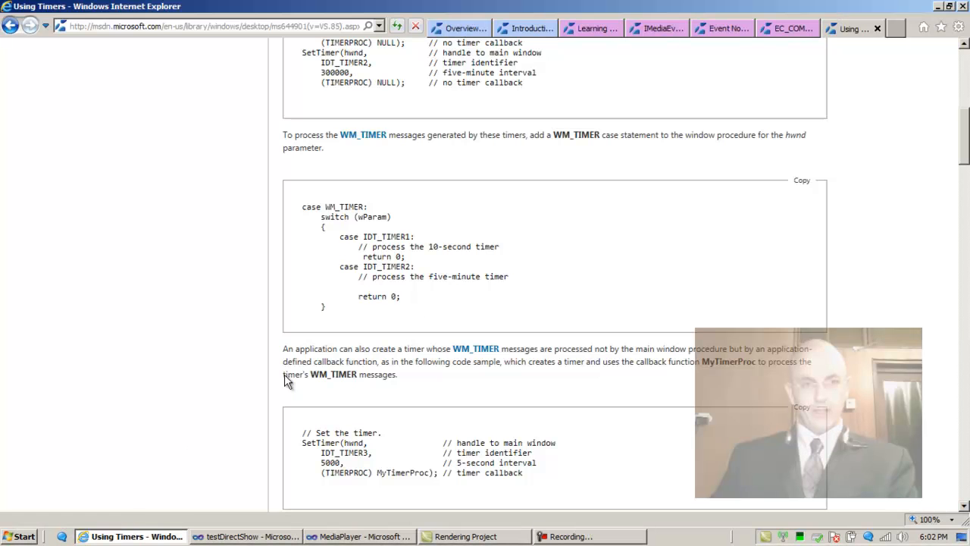
pyautogui.click(525, 28)
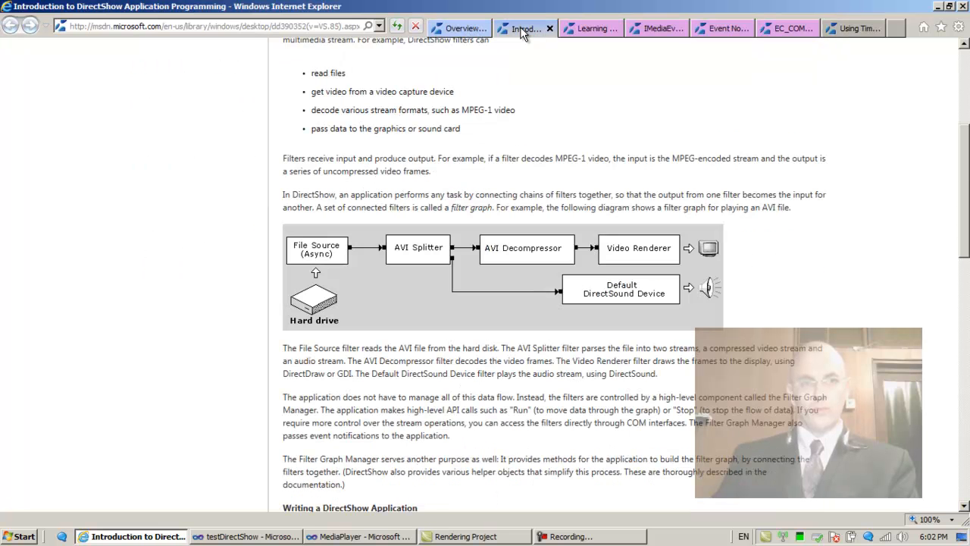
pyautogui.click(459, 28)
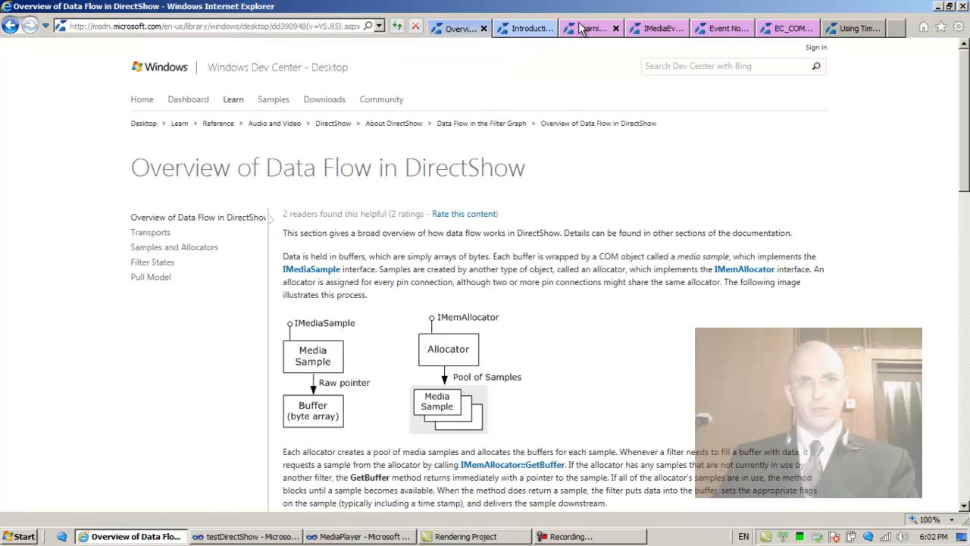
pyautogui.click(587, 28)
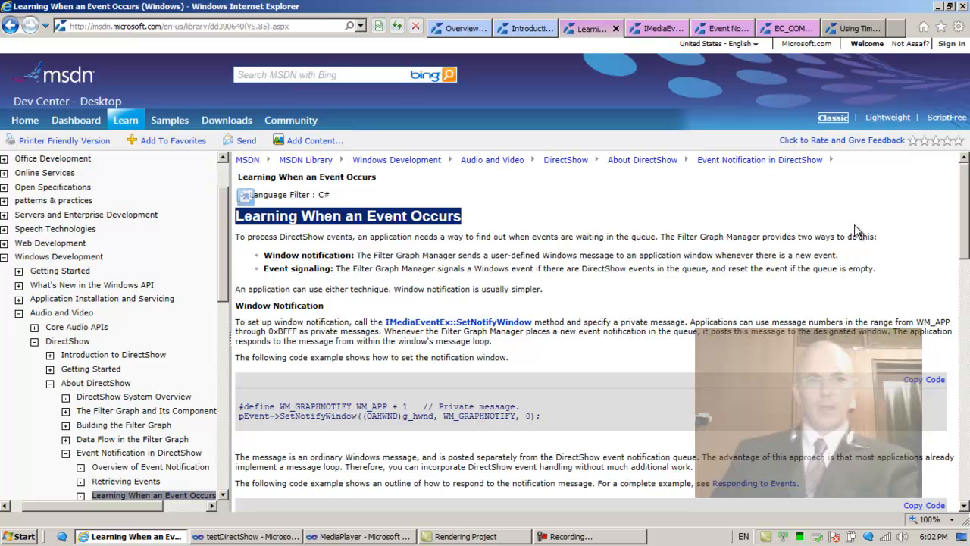
pyautogui.scroll(-3)
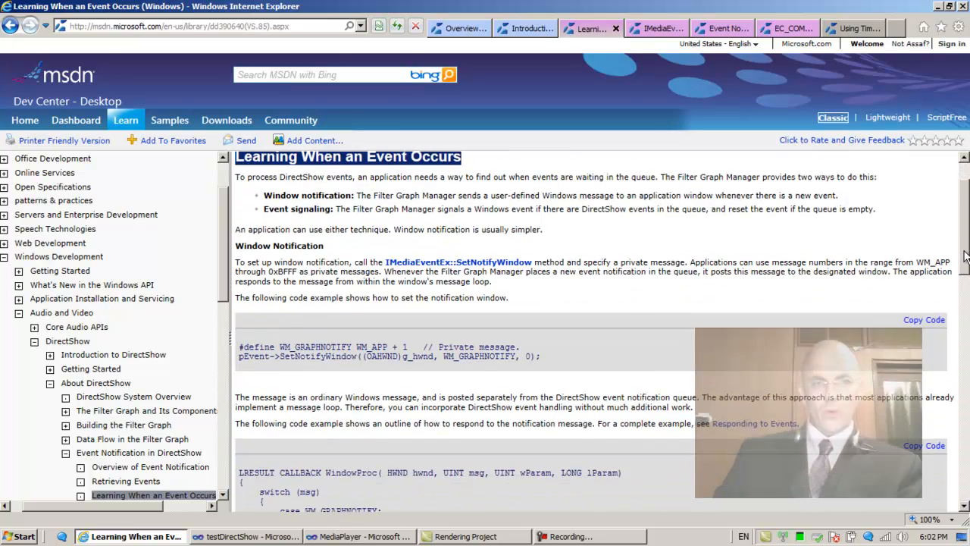
# Scroll to the Window Notification sample with #define WM_GRAPHNOTIFY and SetNotifyWindow
pyautogui.scroll(-3)
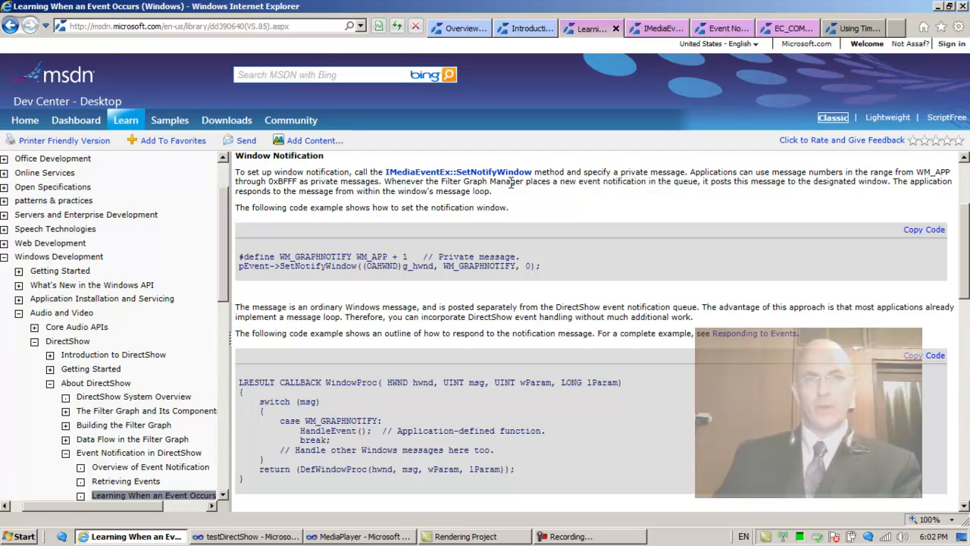
pyautogui.moveTo(441, 176)
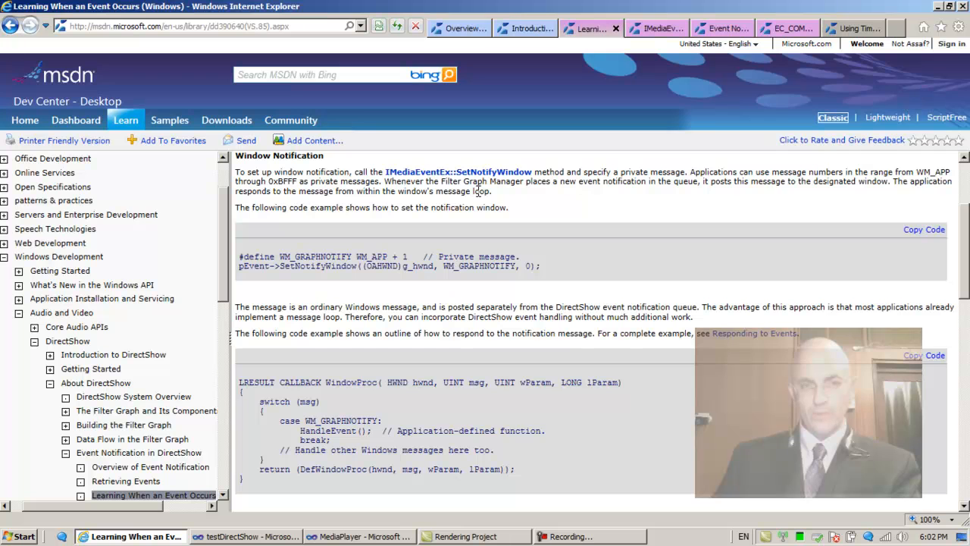
pyautogui.moveTo(308, 226)
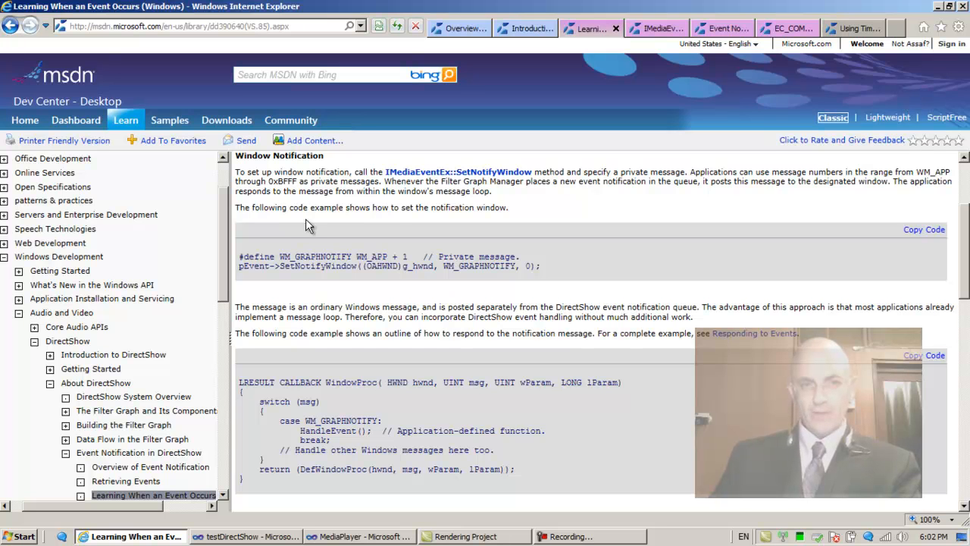
pyautogui.moveTo(394, 221)
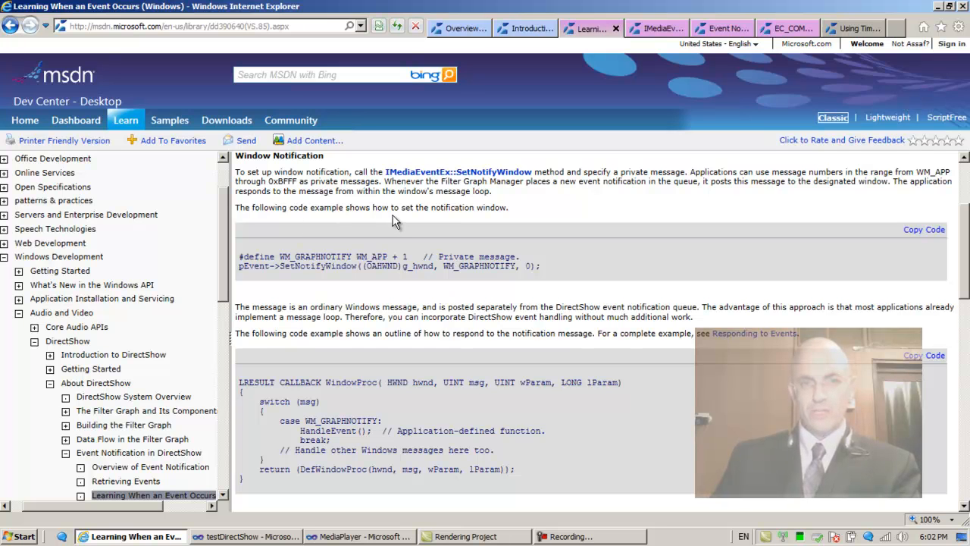
pyautogui.moveTo(282, 304)
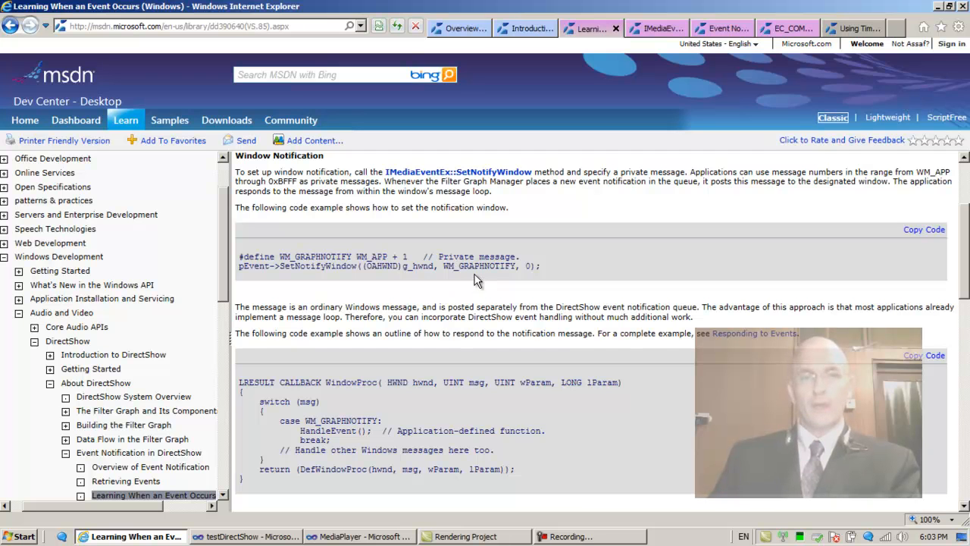
pyautogui.moveTo(553, 273)
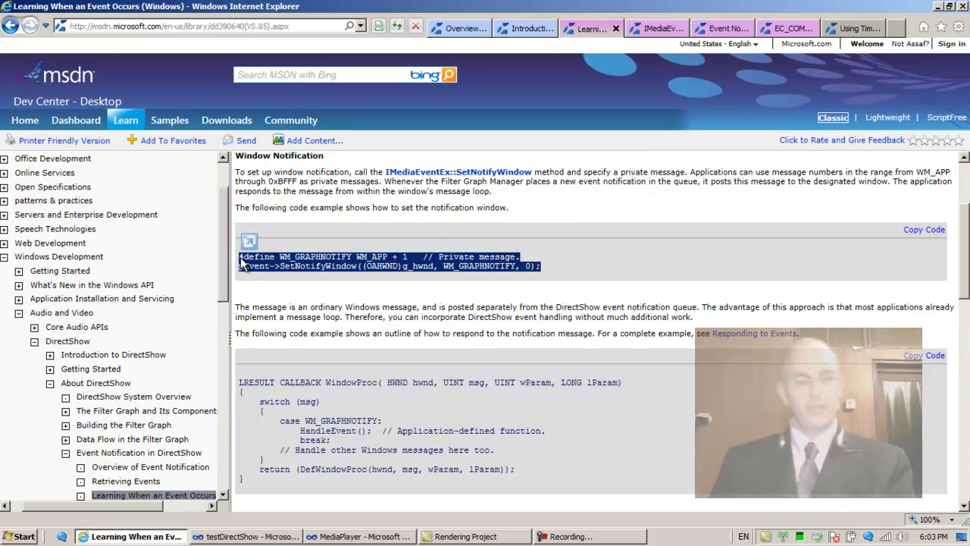
# Return to Visual Studio's Play() in Player.cpp at the IID_IMediaEvent QueryInterface line
pyautogui.click(358, 536)
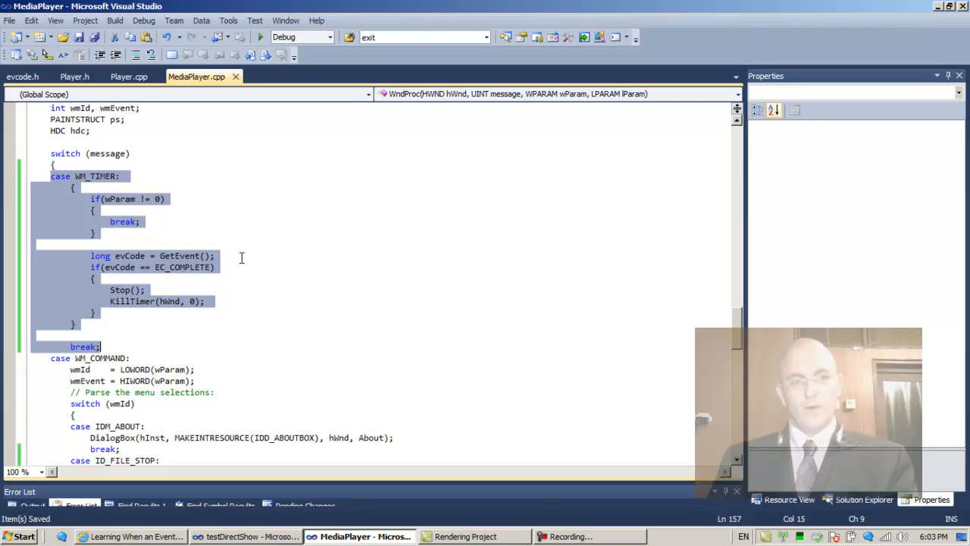
pyautogui.moveTo(130, 357)
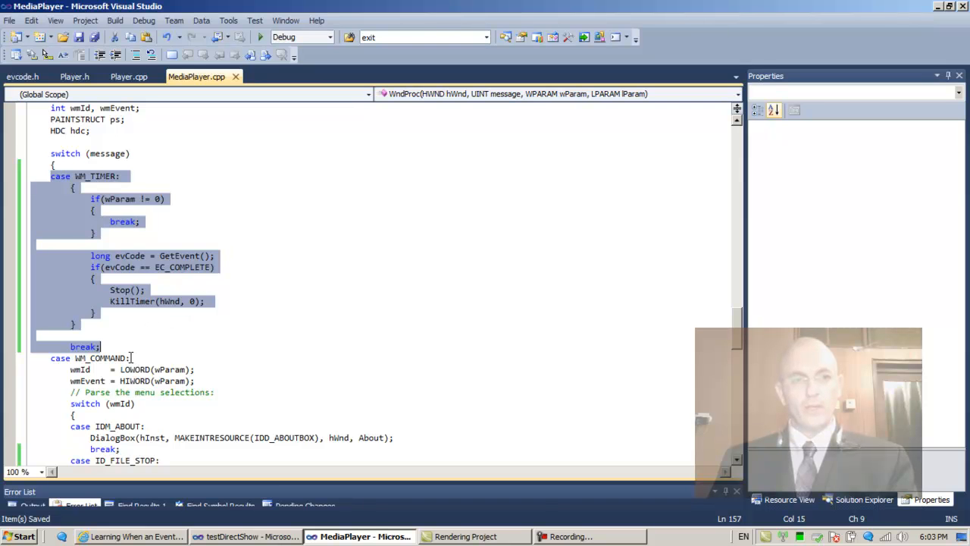
pyautogui.scroll(-3)
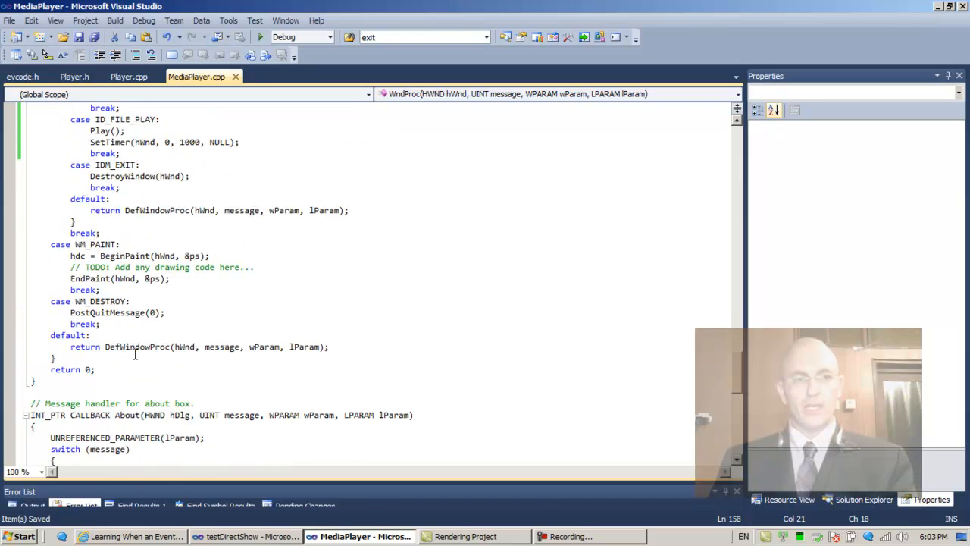
pyautogui.scroll(3)
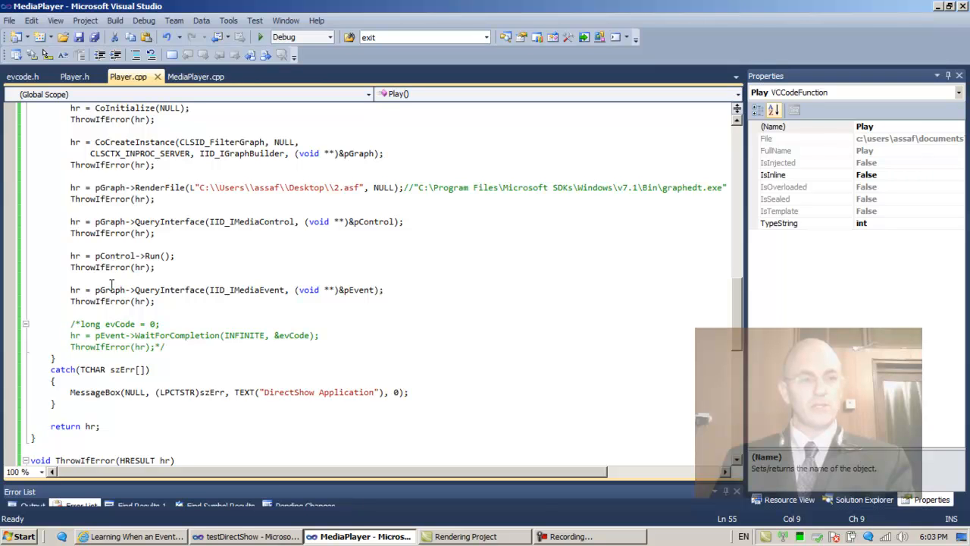
pyautogui.moveTo(346, 297)
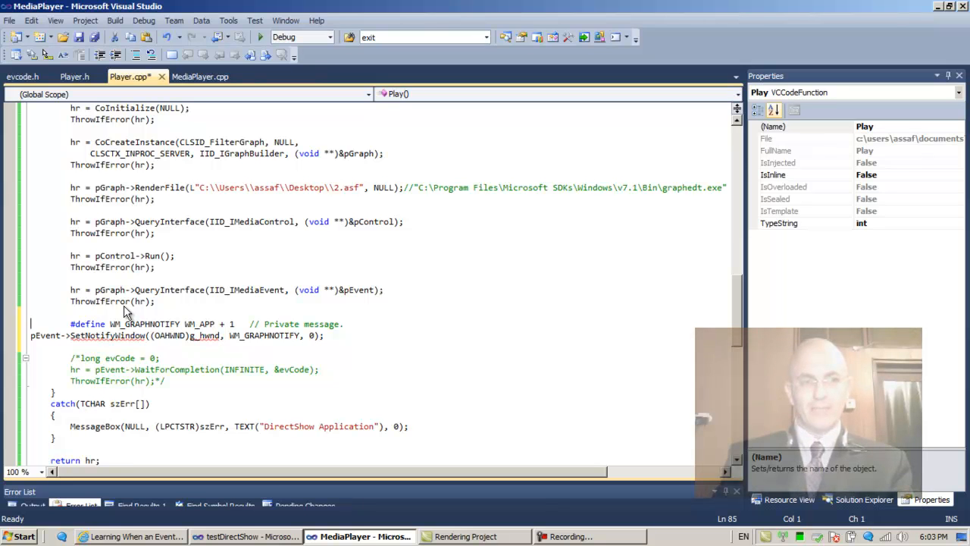
# Put #define WM_GRAPHNOTIFY in Player.h, save it, and return to Player.cpp
pyautogui.click(200, 76)
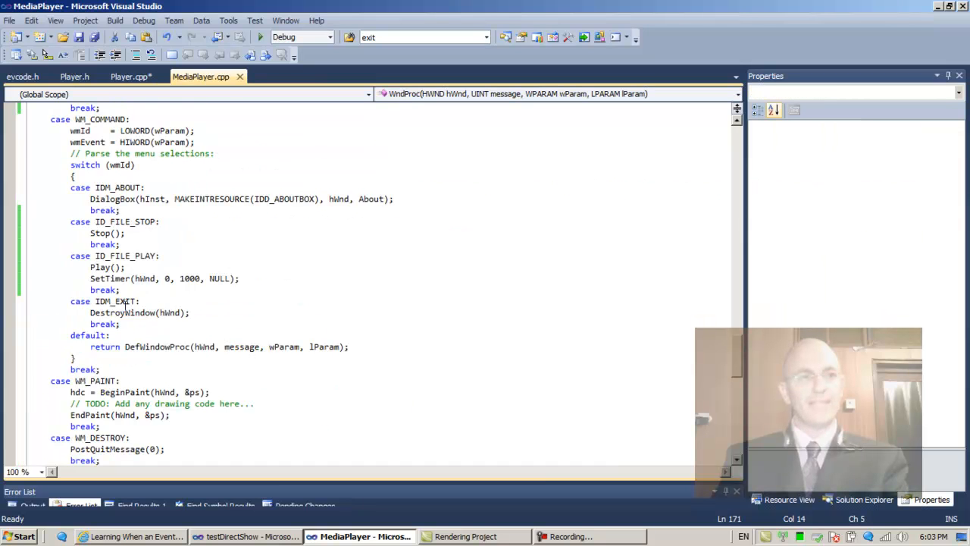
pyautogui.click(73, 76)
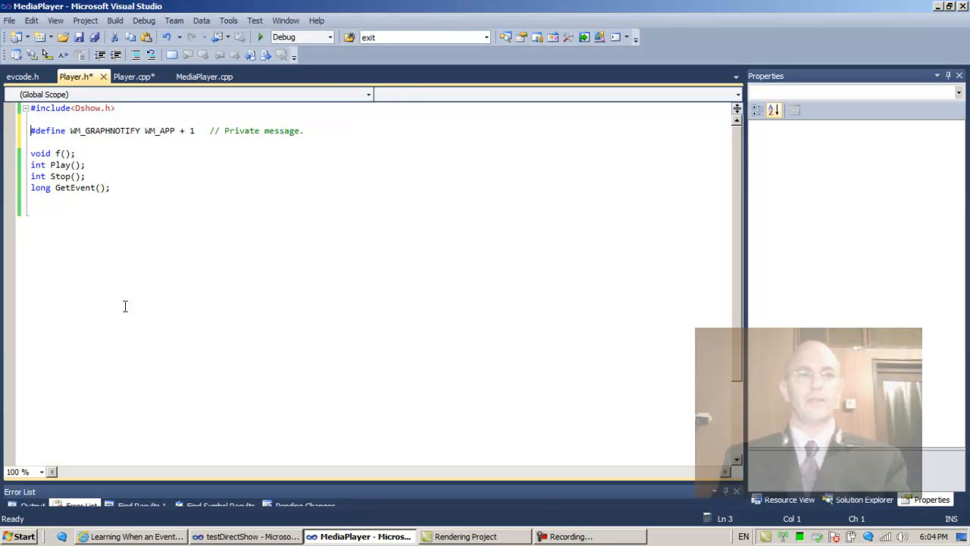
pyautogui.press('ctrl+s')
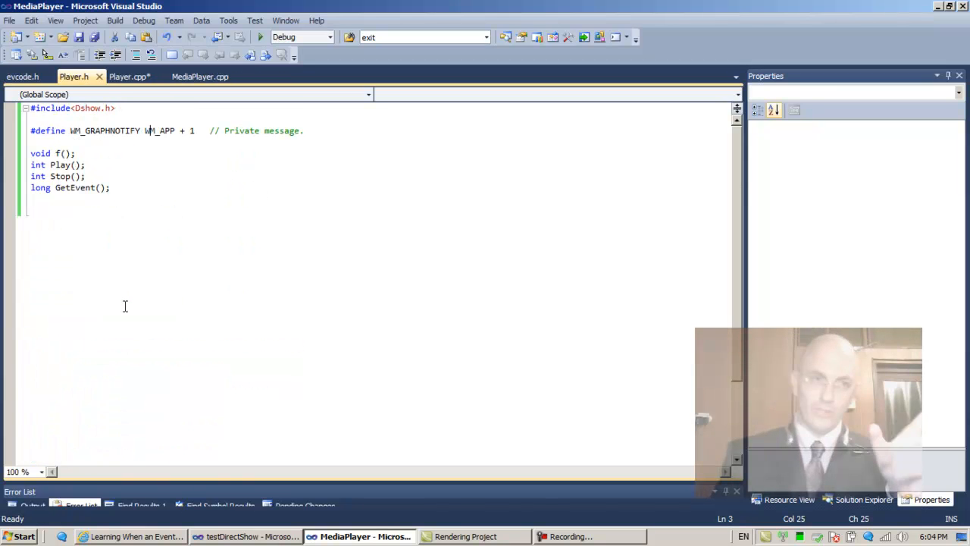
pyautogui.click(129, 75)
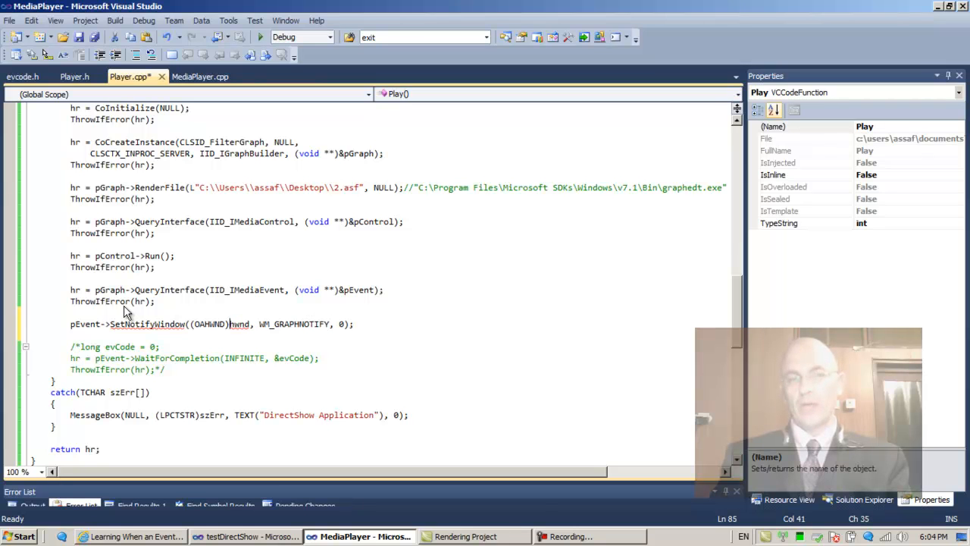
# Save Player.cpp, inspect the WM_GRAPHNOTIFY error, and begin retyping the IMediaEvent declaration
pyautogui.press('ctrl+s')
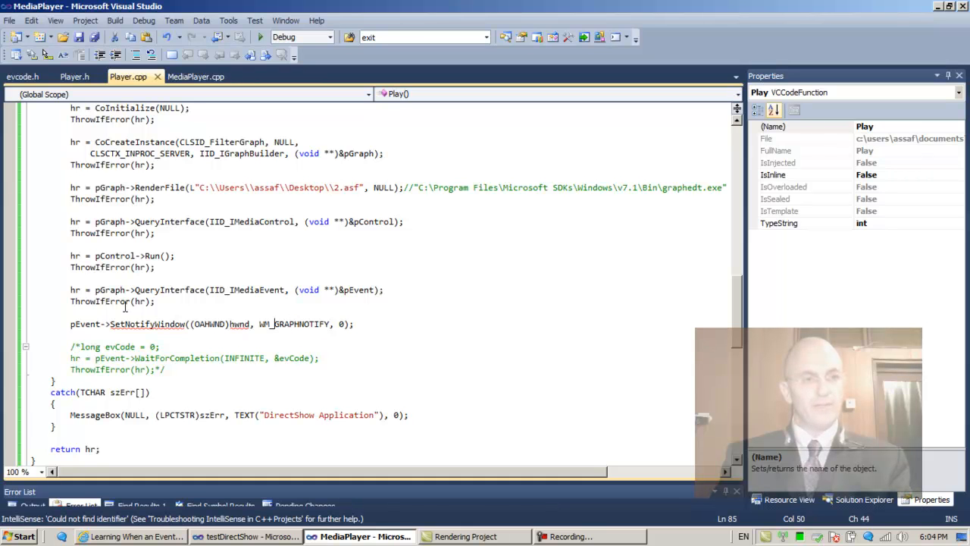
pyautogui.click(154, 323)
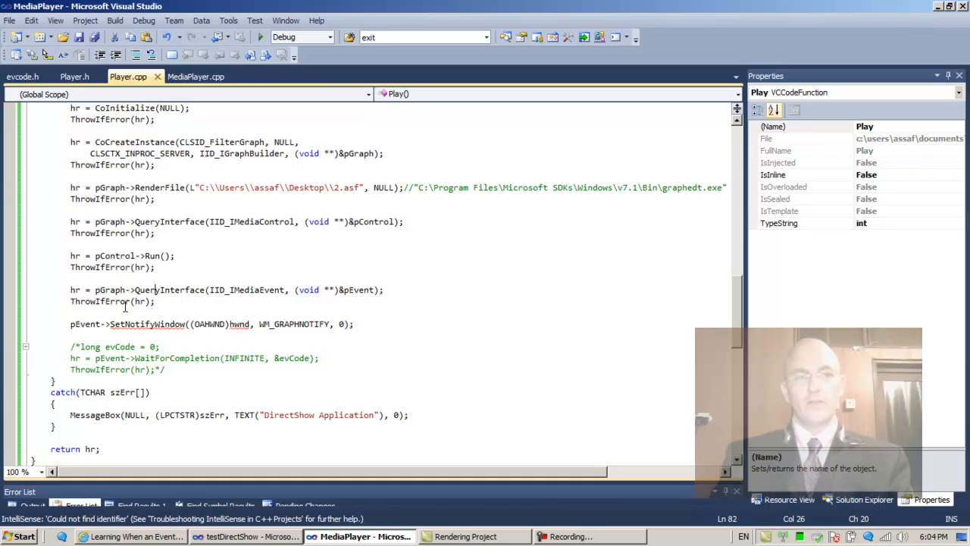
pyautogui.click(287, 289)
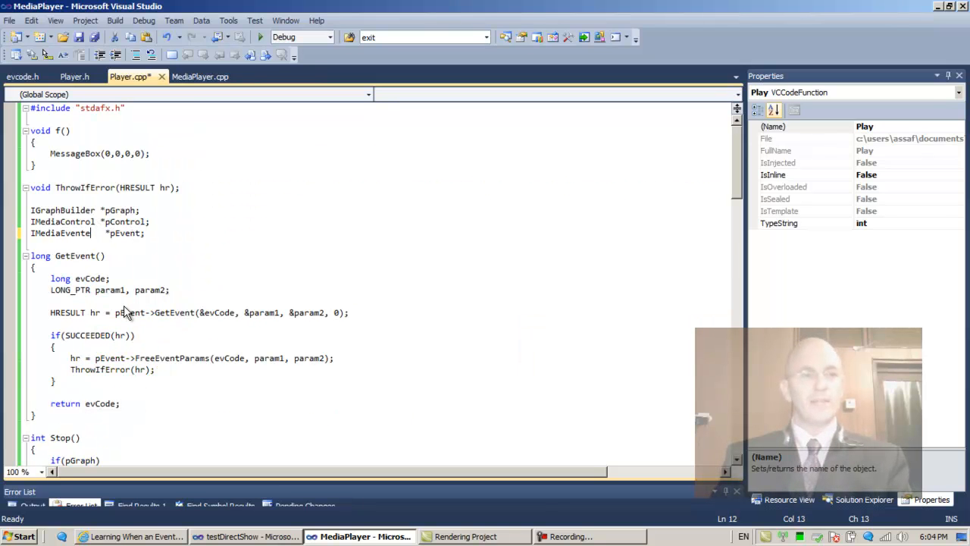
# Declare pEvent as IMediaEventEx and set up replacing pEvent with pEventEx
pyautogui.write('x')
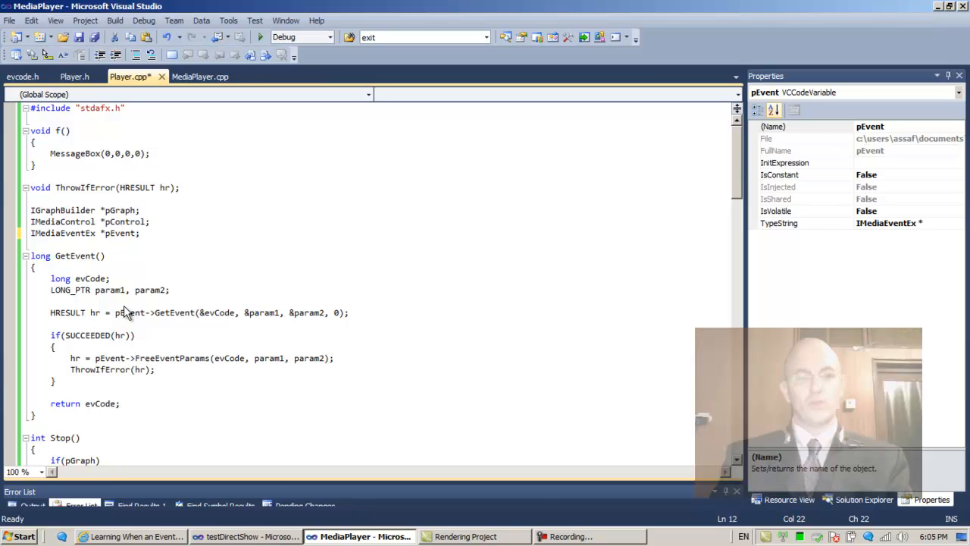
pyautogui.write('Ex')
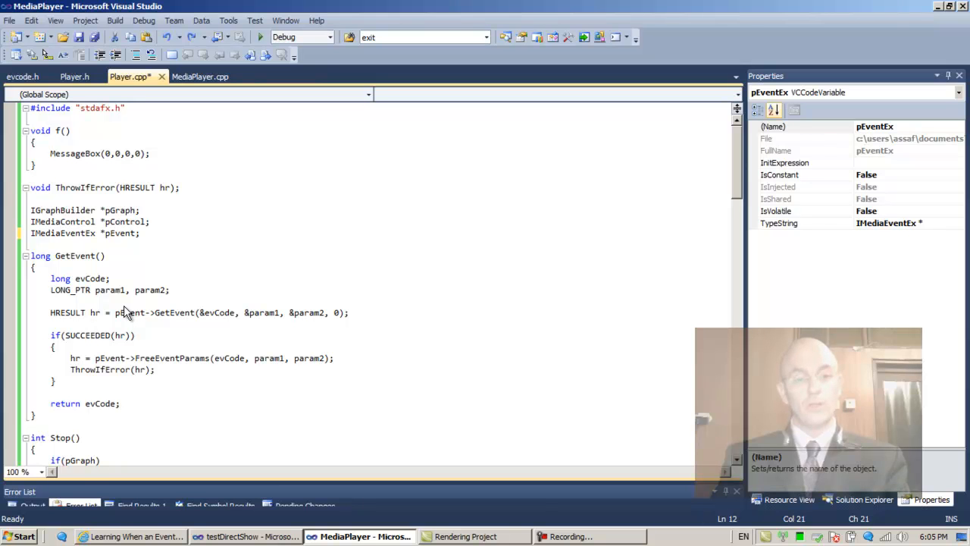
pyautogui.press('ctrl+h')
pyautogui.write('pEventEx')
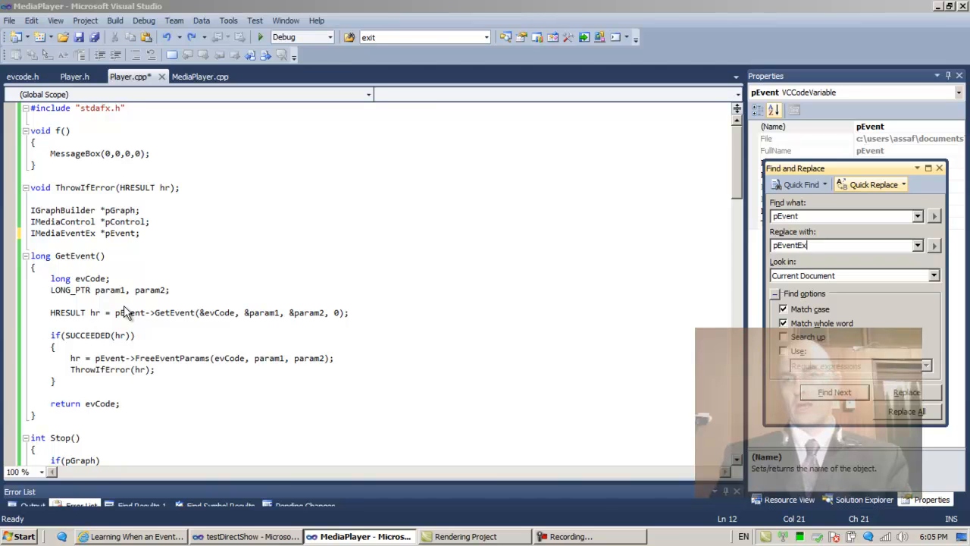
# Replace all 9 pEvent occurrences with pEventEx, then switch to WndProc in MediaPlayer.cpp
pyautogui.click(907, 411)
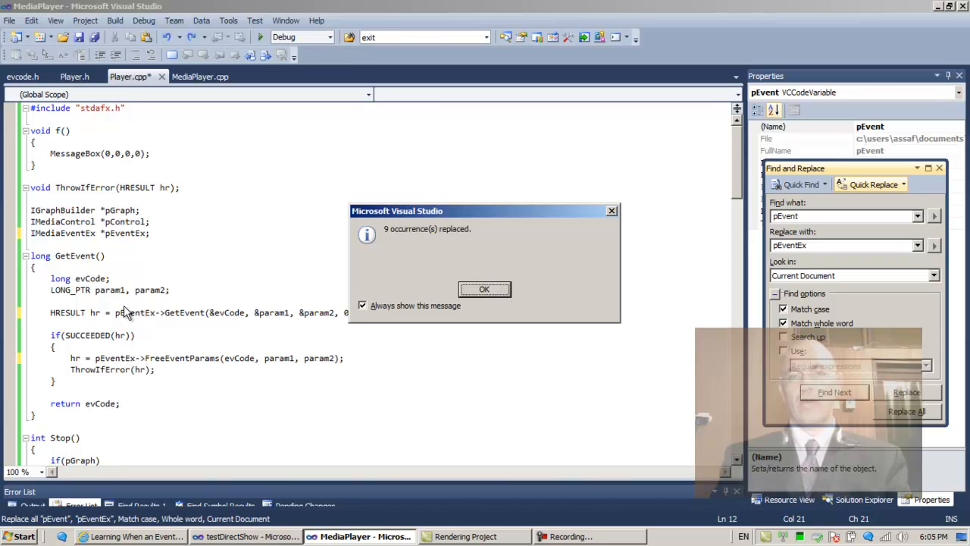
pyautogui.click(484, 288)
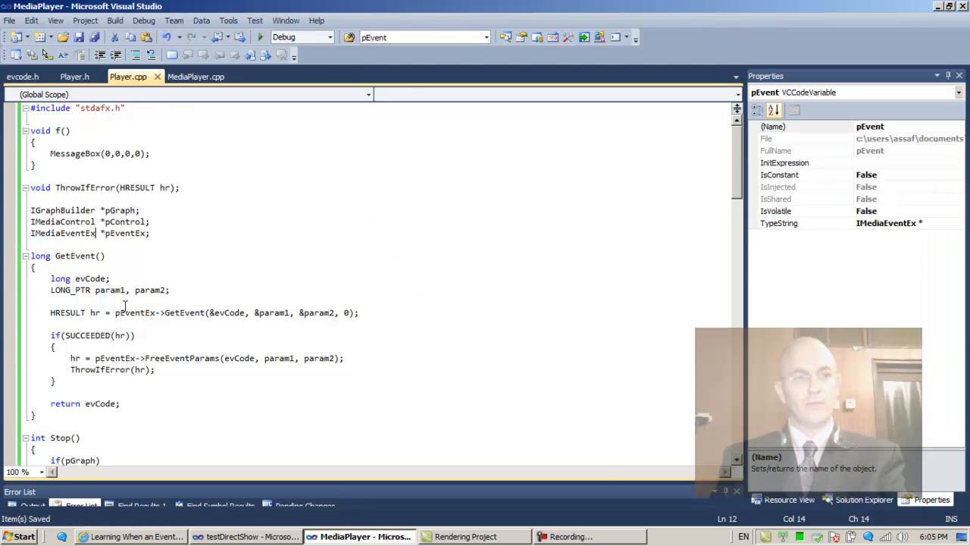
pyautogui.scroll(-3)
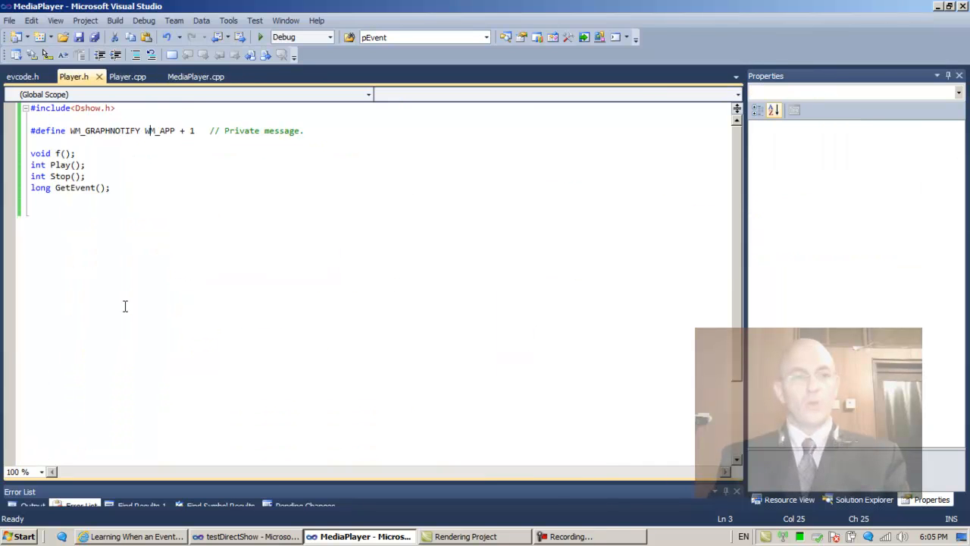
pyautogui.click(196, 76)
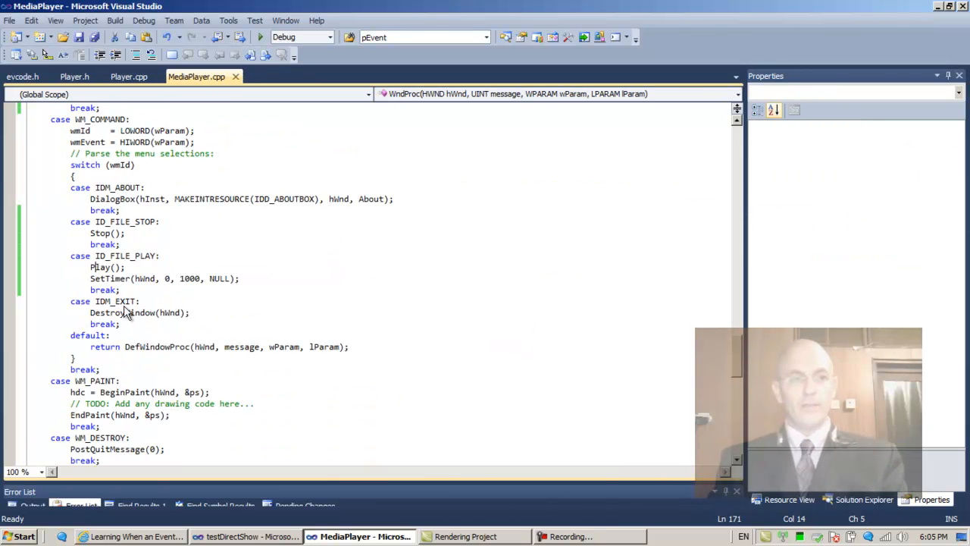
# Pass hwnd into WndProc's Play call and add an HWND hWnd parameter to Play()
pyautogui.write('h')
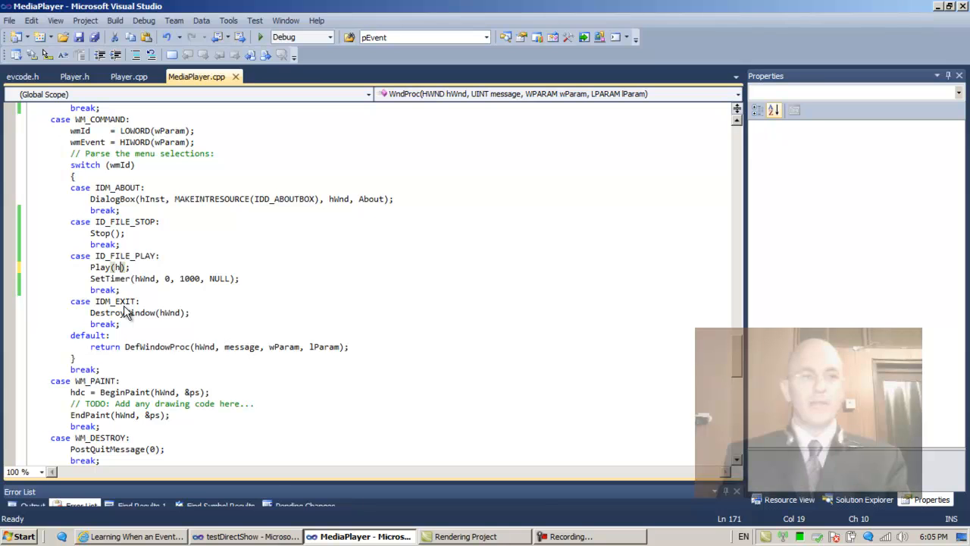
pyautogui.write('wnd')
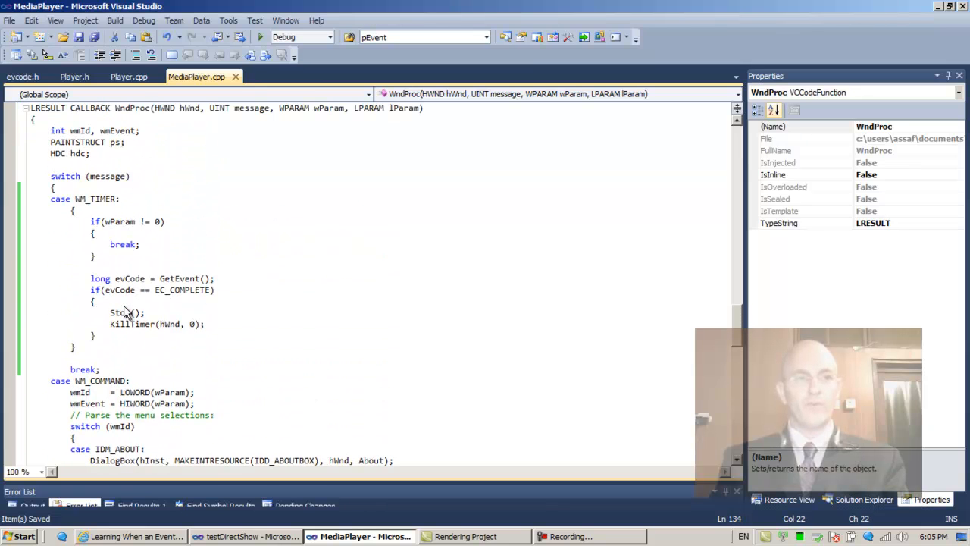
pyautogui.doubleClick(165, 108)
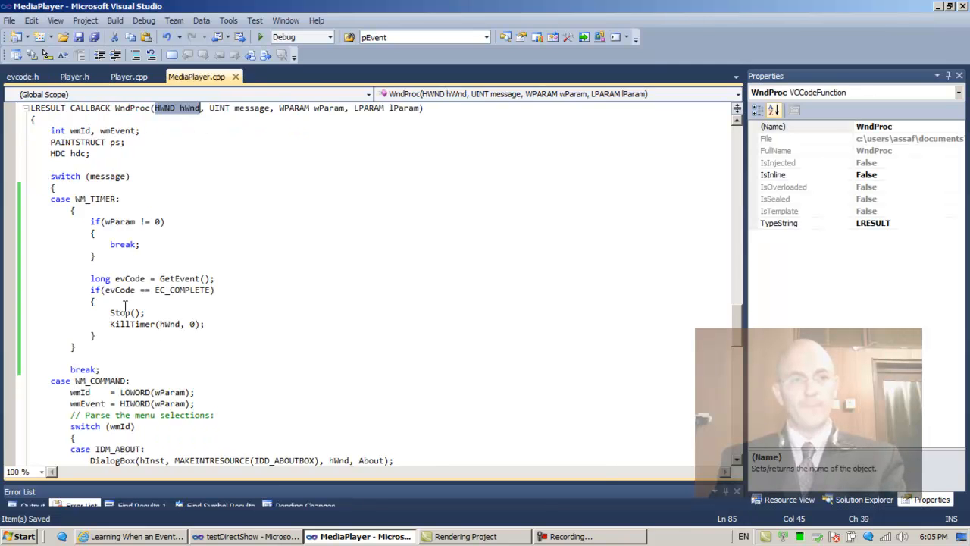
pyautogui.click(128, 76)
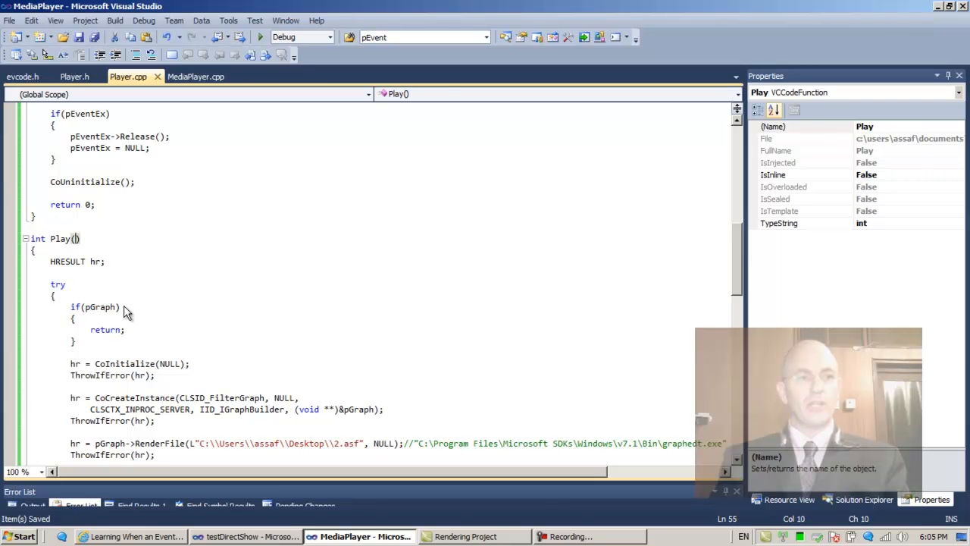
pyautogui.write('HWND hWnd')
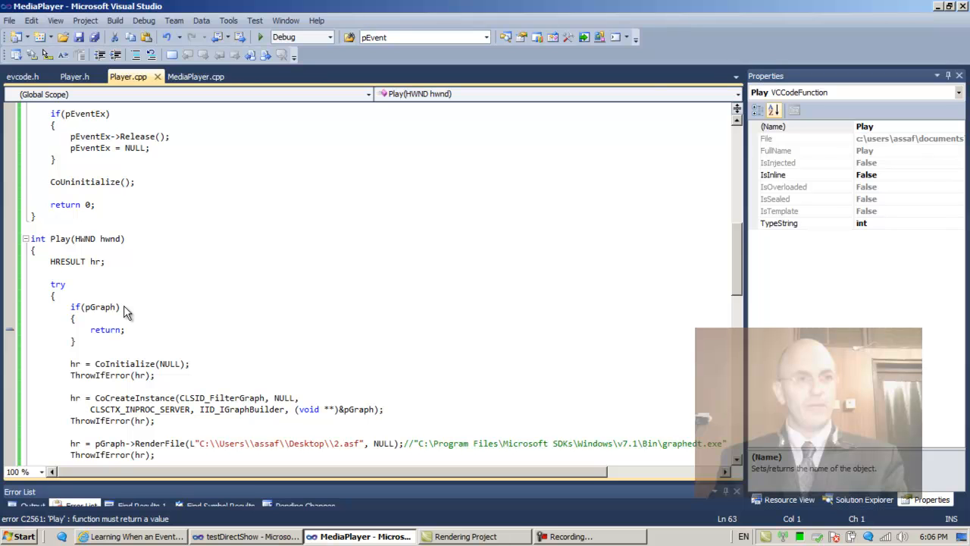
# Change Play's return type to void in Player.cpp and remove its return hr statement
pyautogui.click(22, 536)
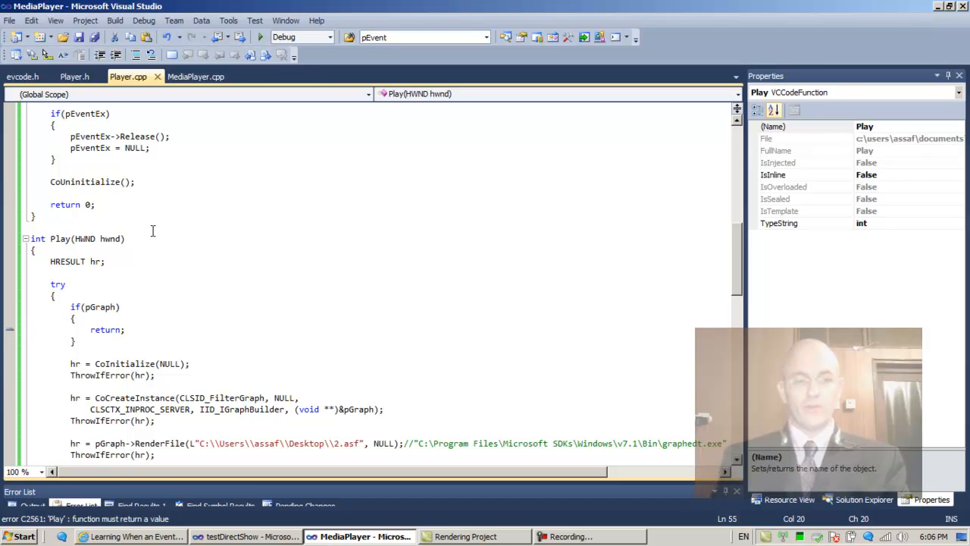
pyautogui.click(75, 76)
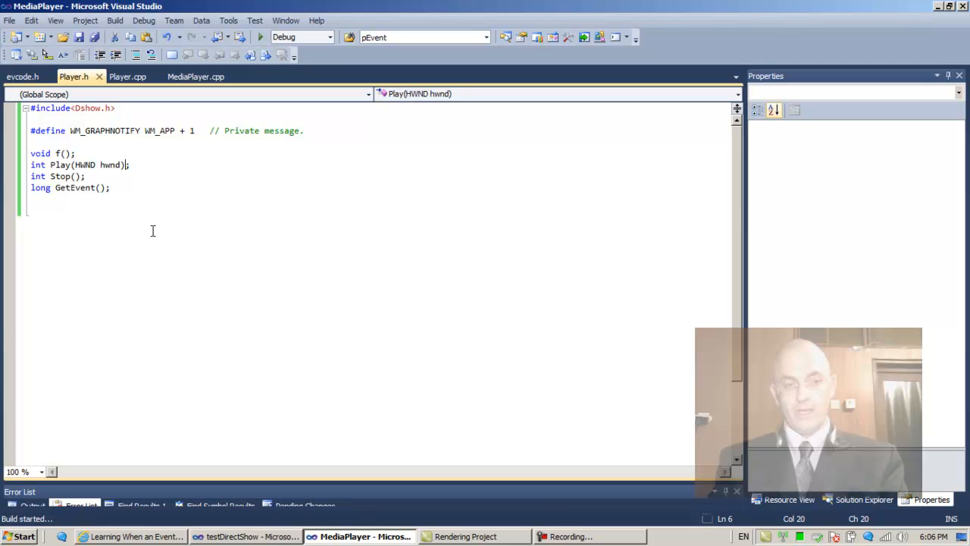
pyautogui.click(128, 76)
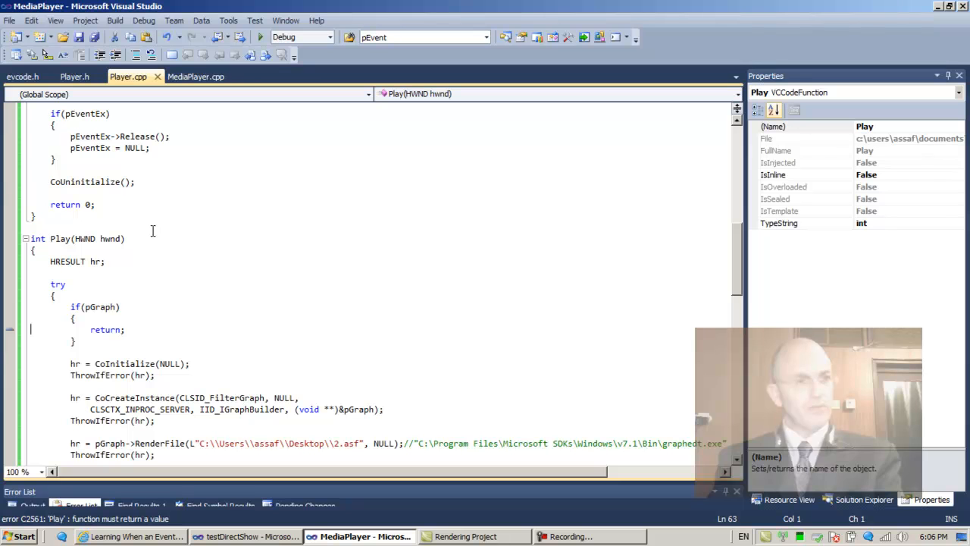
pyautogui.click(90, 329)
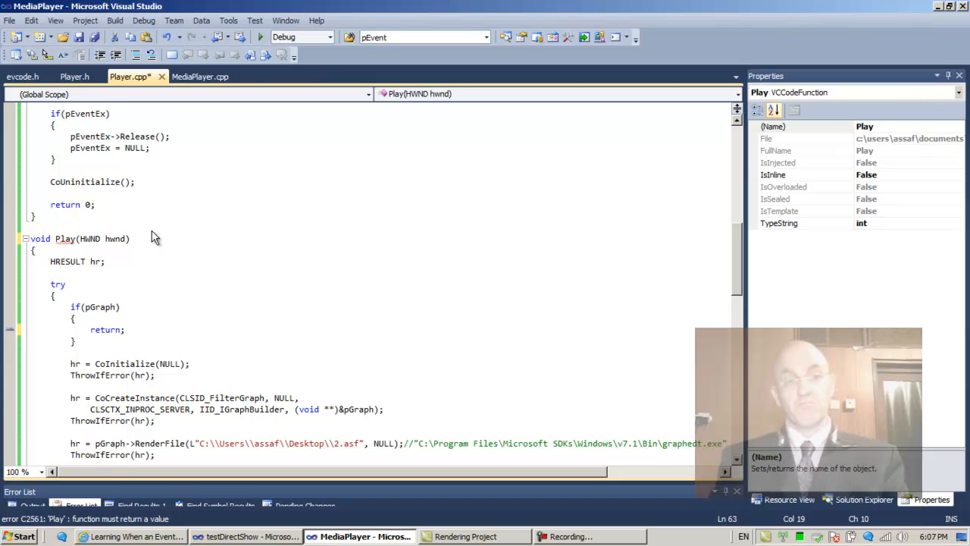
pyautogui.scroll(-3)
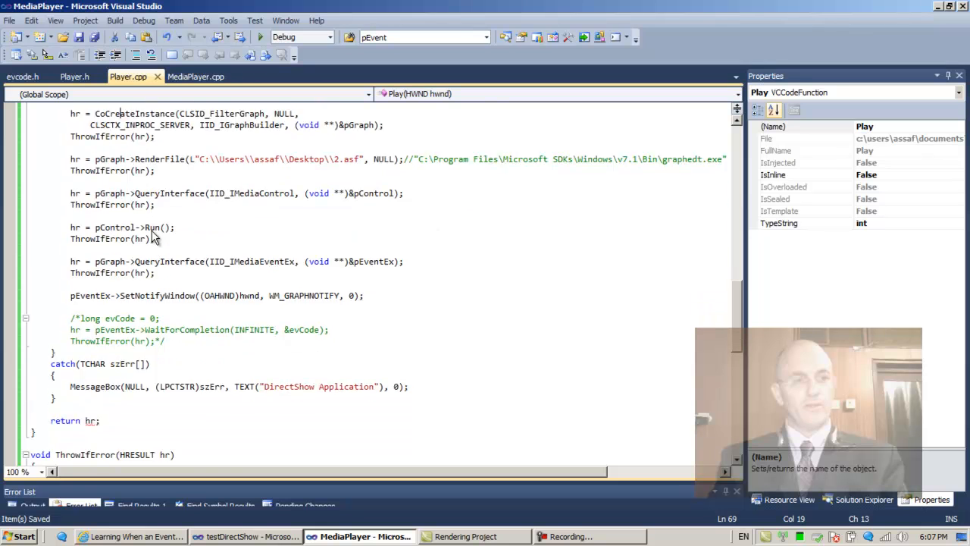
pyautogui.scroll(-3)
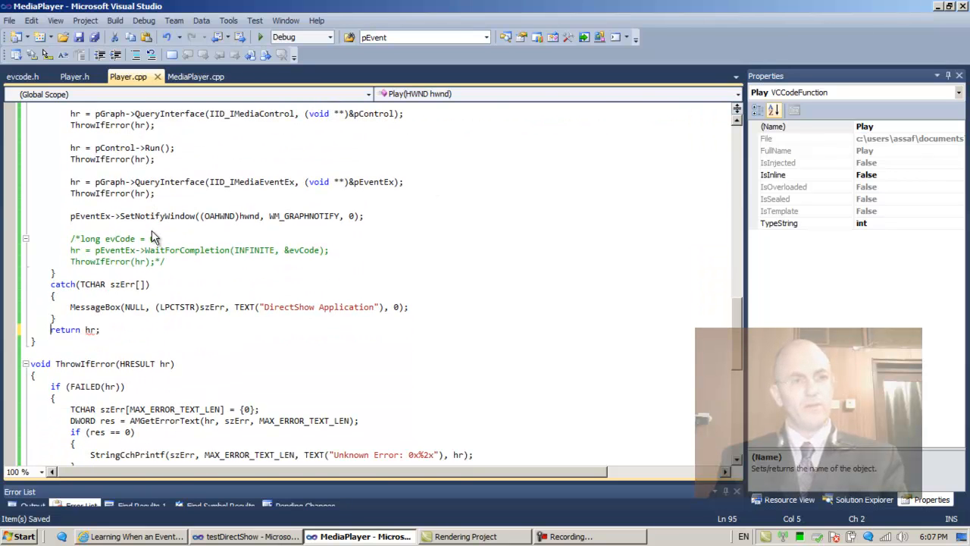
# Change the Play declaration in Player.h from int to void
pyautogui.click(74, 76)
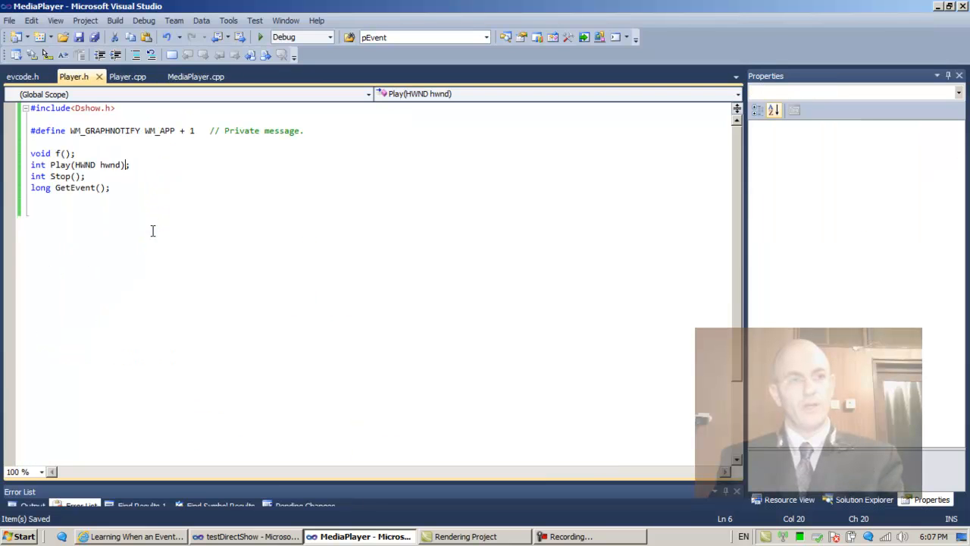
pyautogui.click(38, 176)
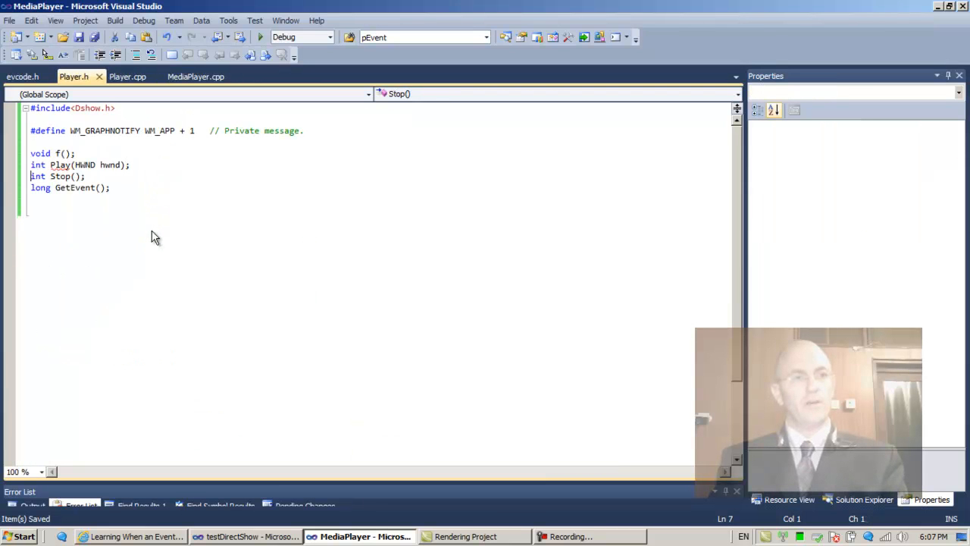
pyautogui.click(47, 165)
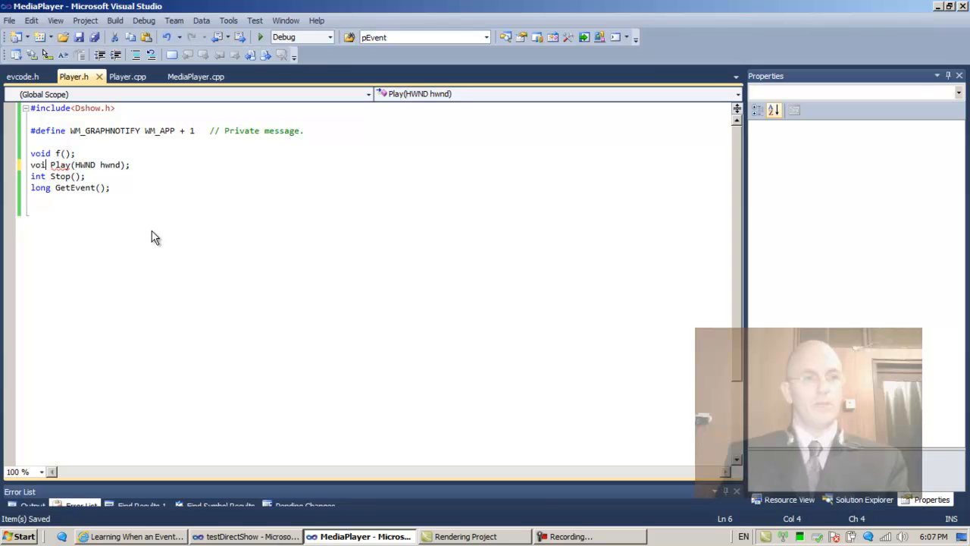
pyautogui.write('d')
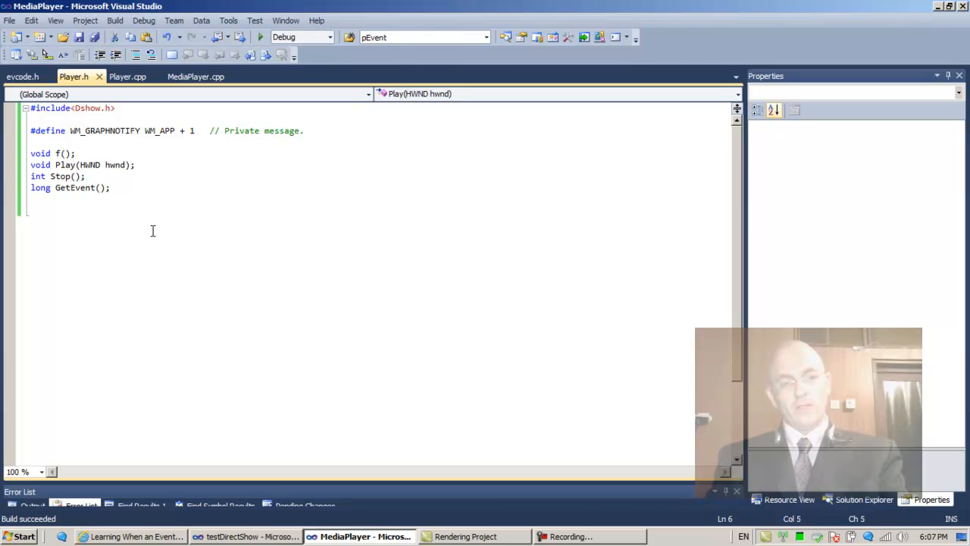
# Check WM_GRAPHNOTIFY's #define in Player.h, select it in SetNotifyWindow, then open MediaPlayer.cpp's WndProc
pyautogui.click(129, 75)
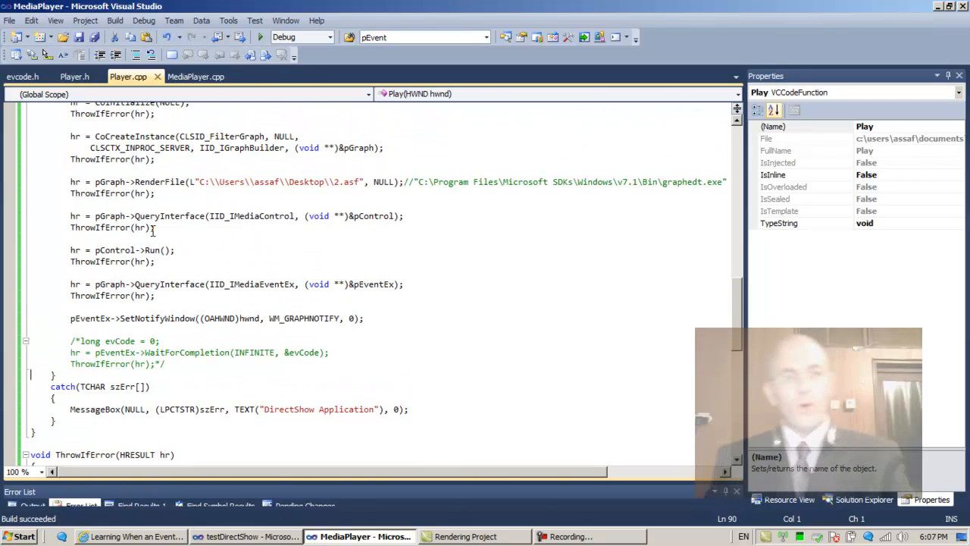
pyautogui.click(129, 319)
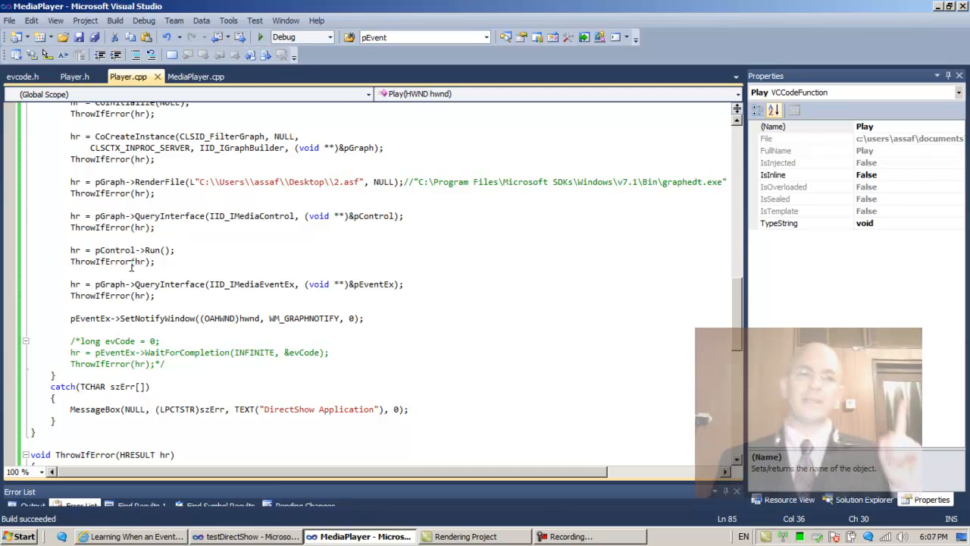
pyautogui.moveTo(95, 318)
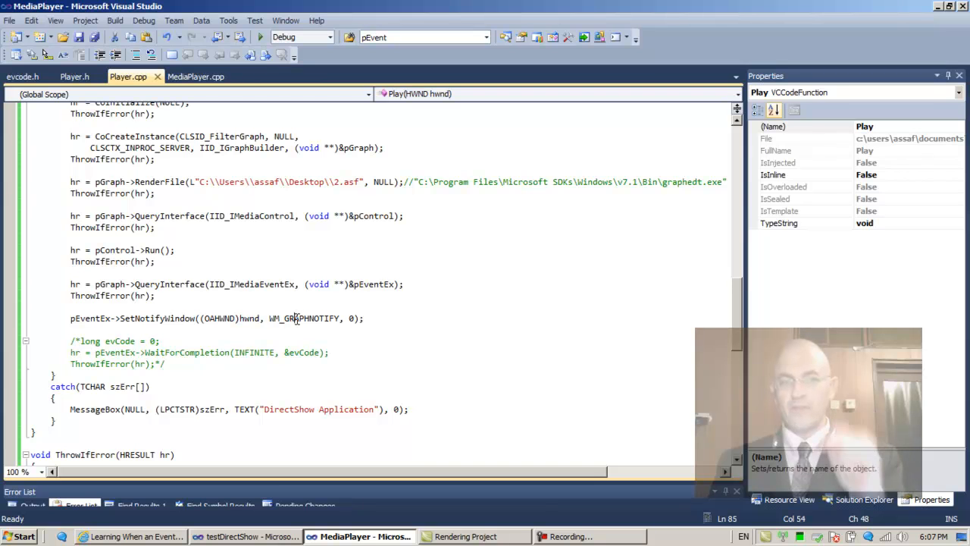
pyautogui.click(75, 75)
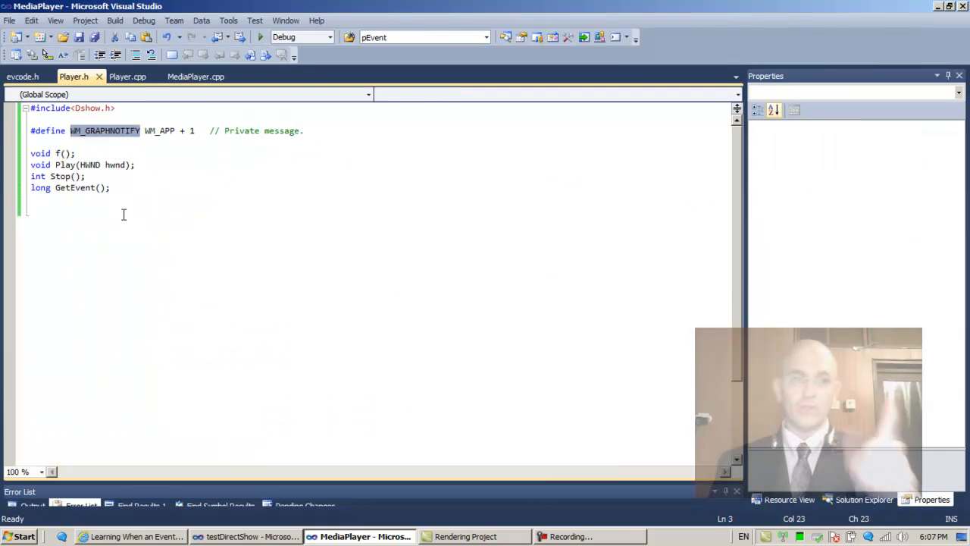
pyautogui.moveTo(162, 130)
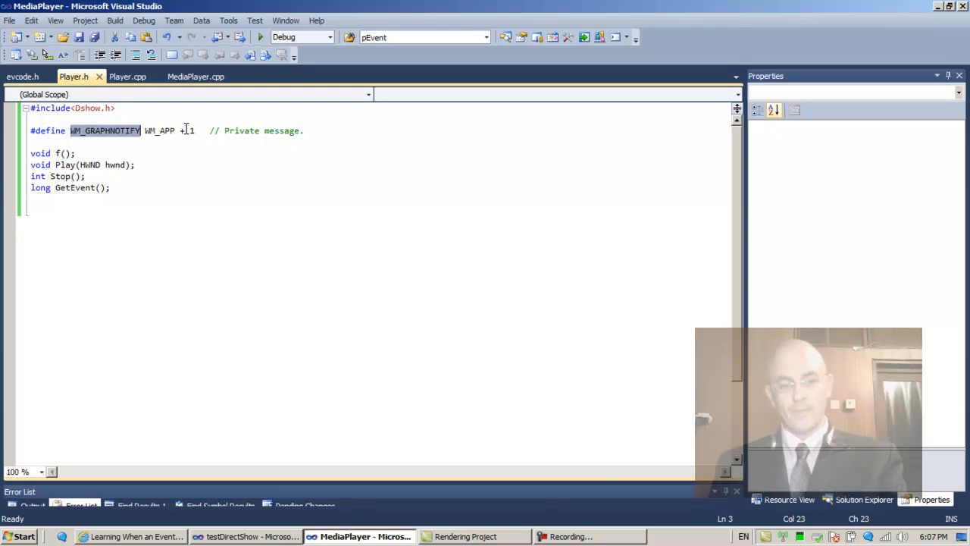
pyautogui.click(129, 76)
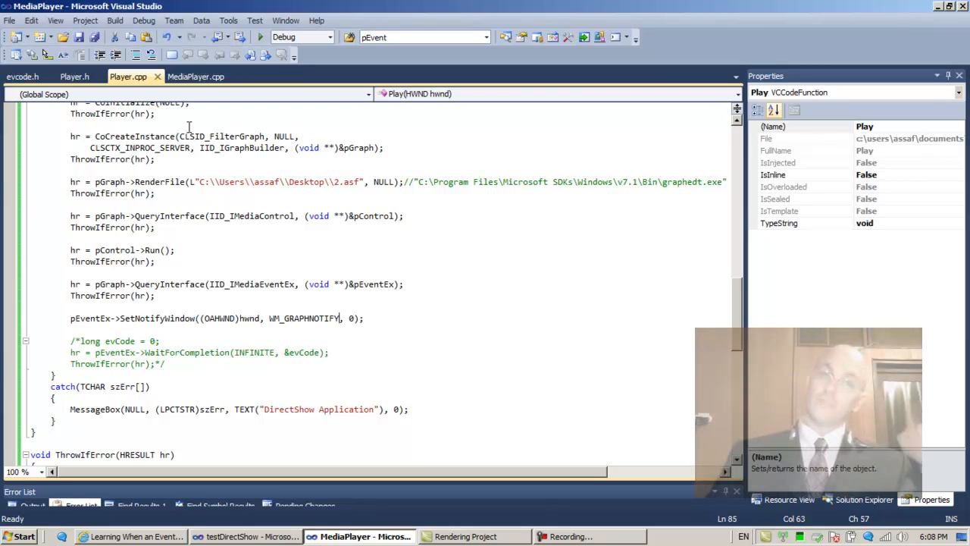
pyautogui.doubleClick(303, 318)
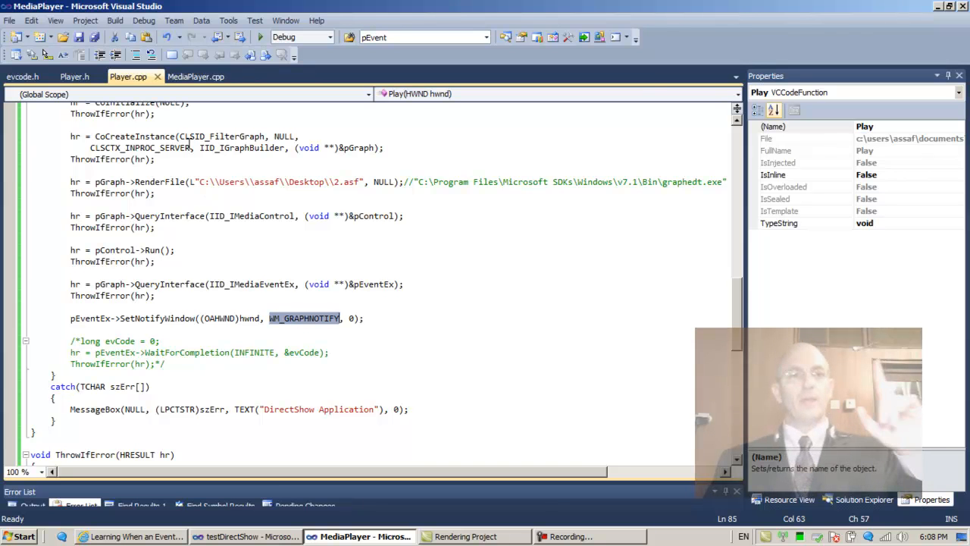
pyautogui.click(197, 76)
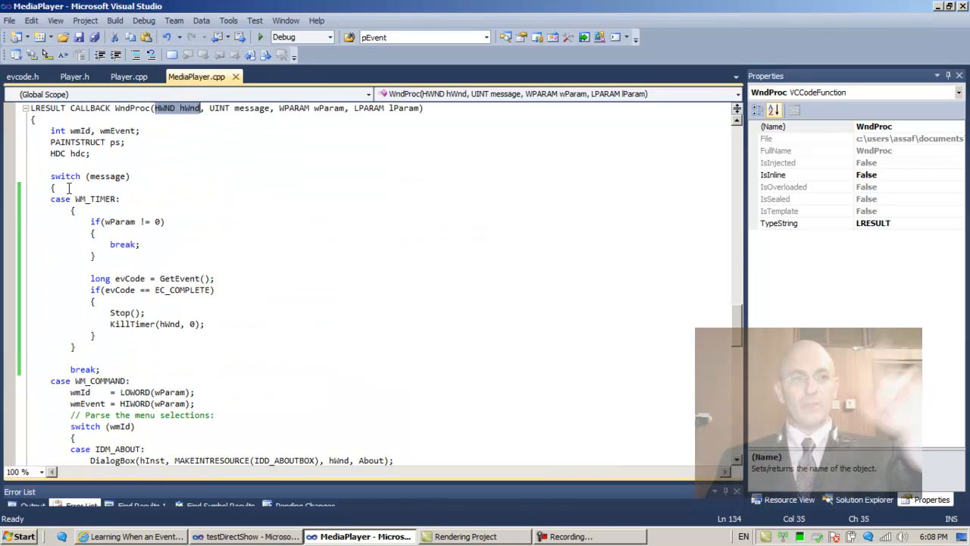
# Add a WM_GRAPHNOTIFY case calling GetEvent and stopping playback on EC_COMPLETE, then save MediaPlayer.cpp
pyautogui.write('case WM_GRAPHNOTIFY:')
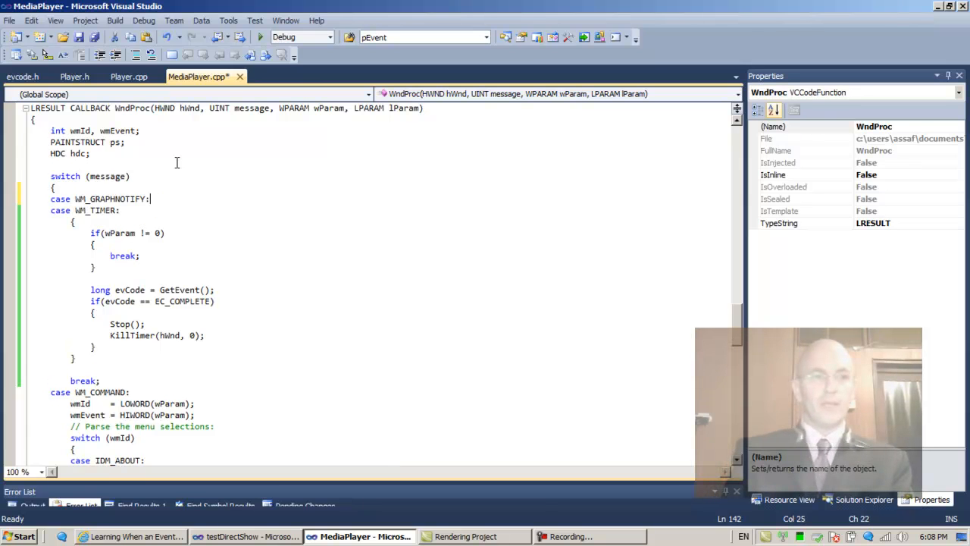
pyautogui.write('break;')
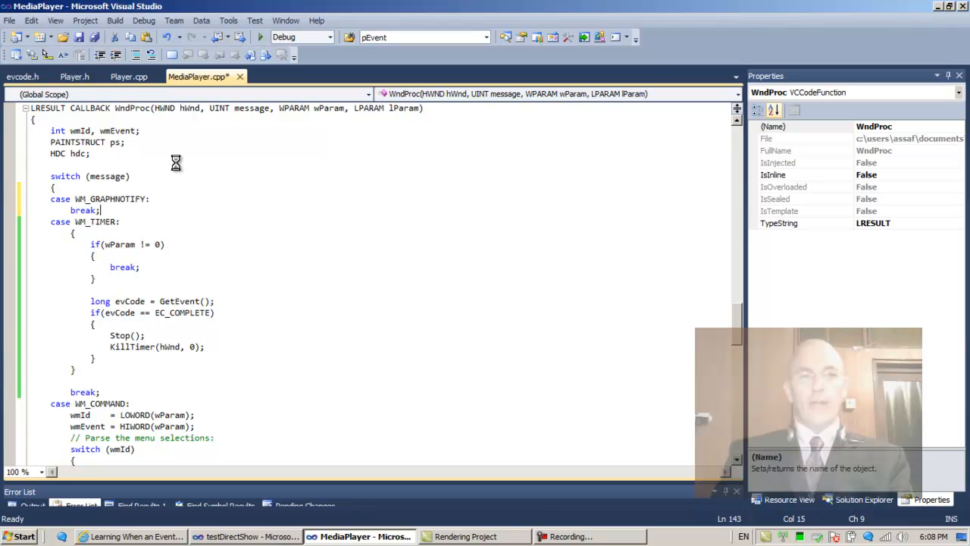
pyautogui.press('ctrl+s')
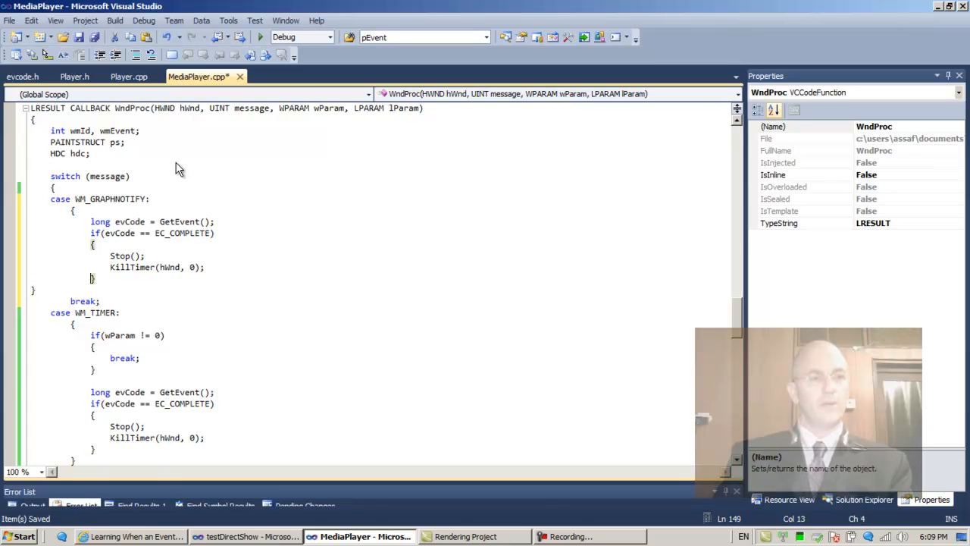
pyautogui.press('enter')
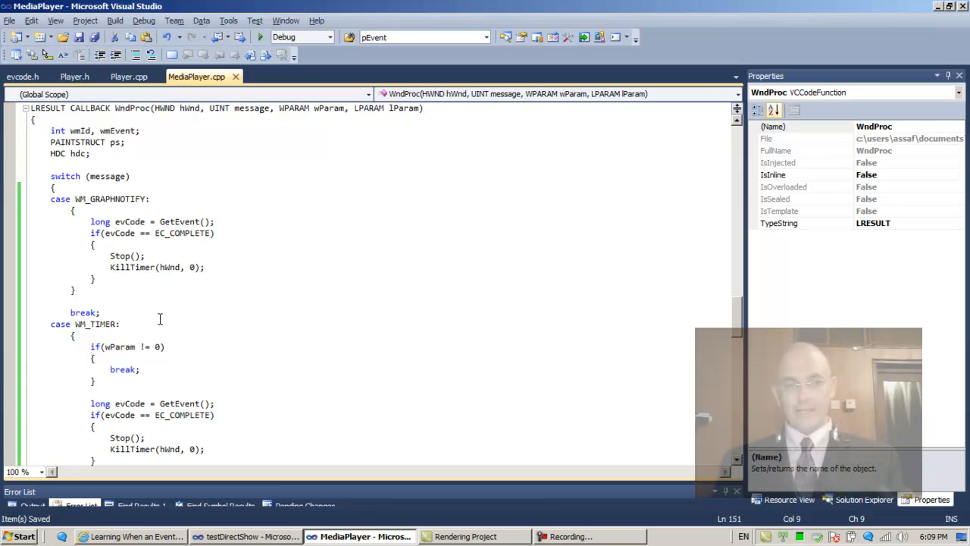
pyautogui.scroll(-3)
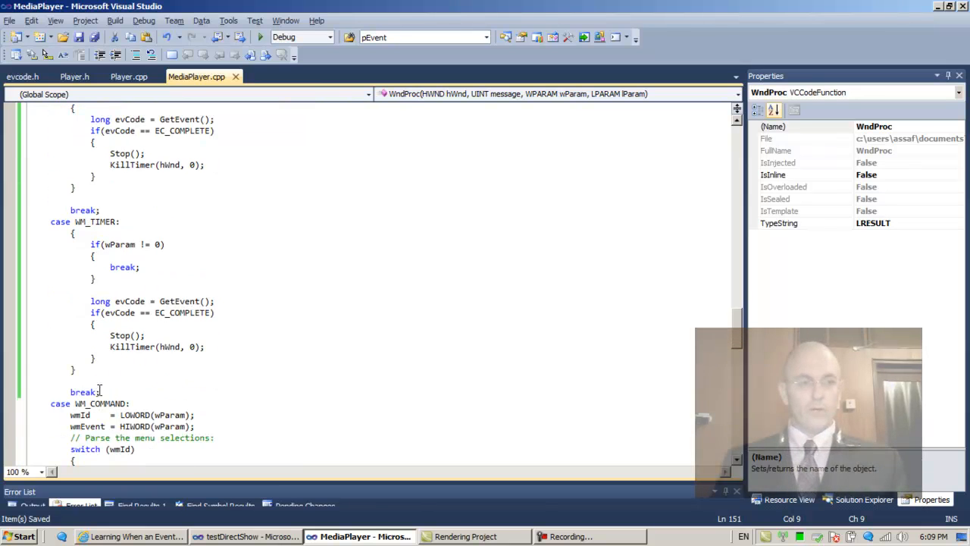
# Comment out the old WM_TIMER case and breakpoint the GetEvent call in WM_GRAPHNOTIFY
pyautogui.moveTo(50, 221); pyautogui.dragTo(100, 392)
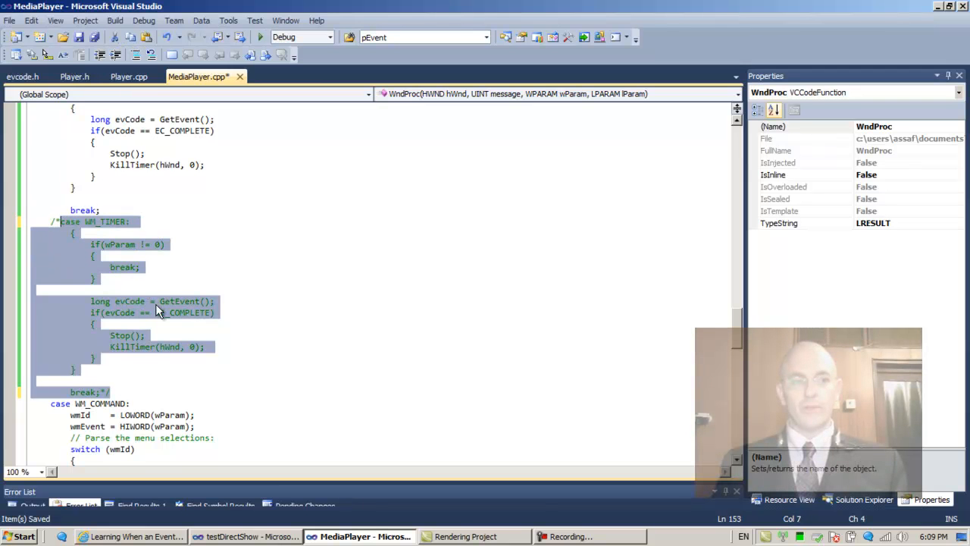
pyautogui.scroll(-3)
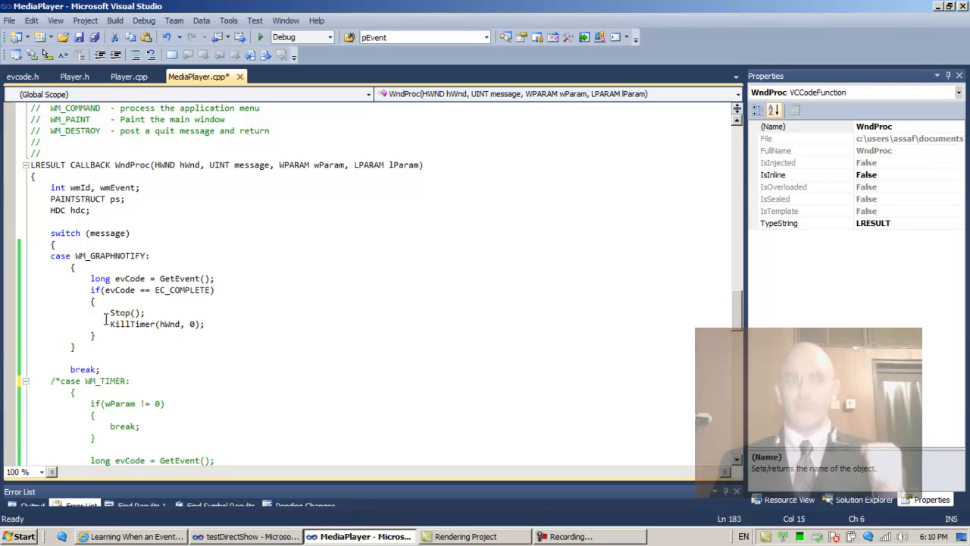
pyautogui.moveTo(114, 255)
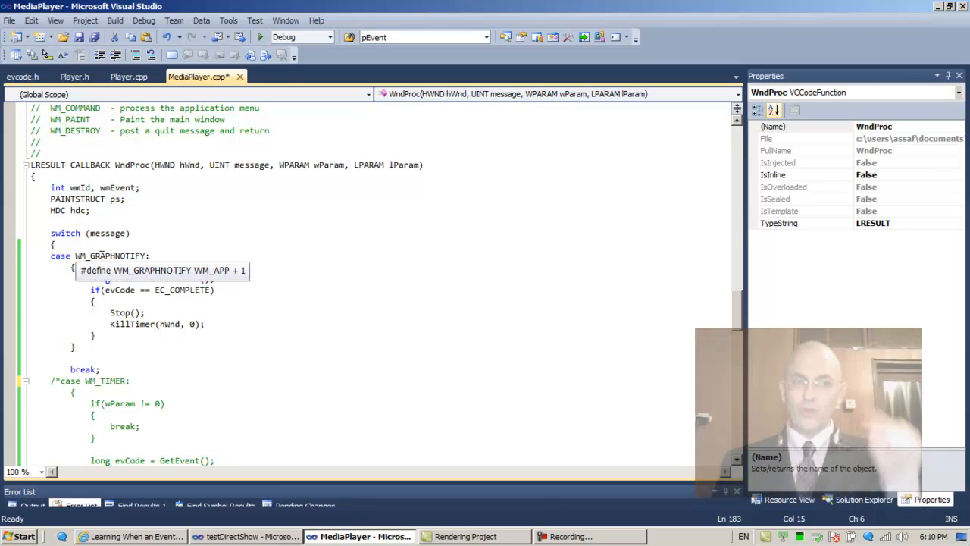
pyautogui.doubleClick(111, 255)
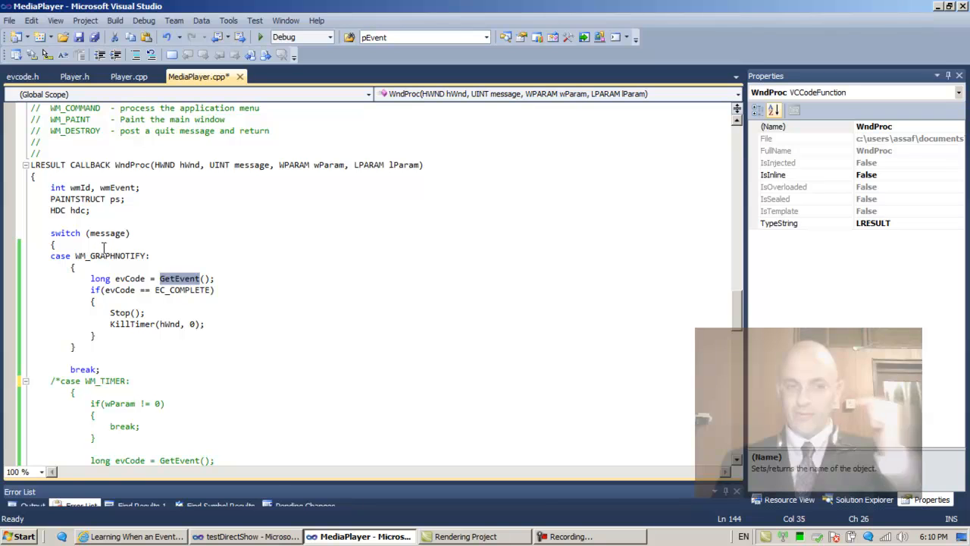
pyautogui.moveTo(113, 255)
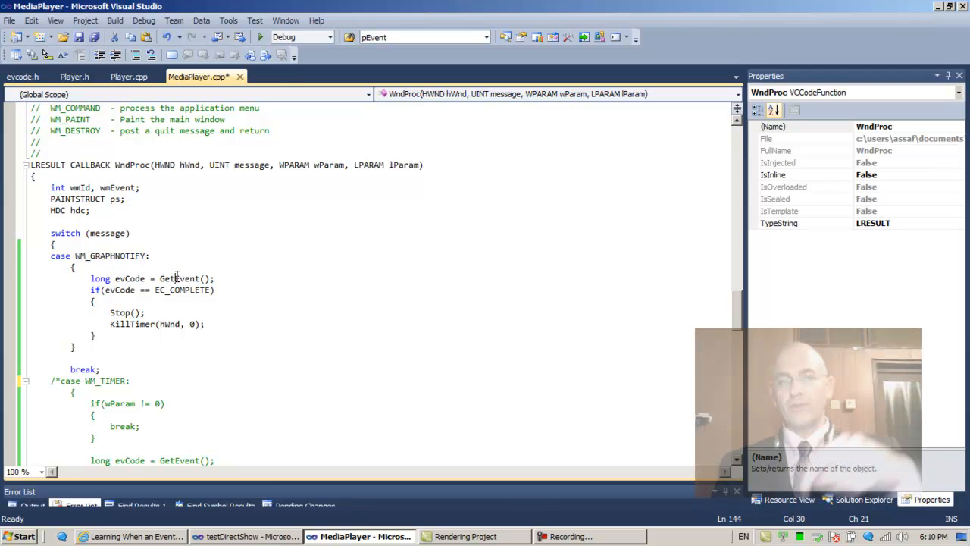
pyautogui.doubleClick(180, 278)
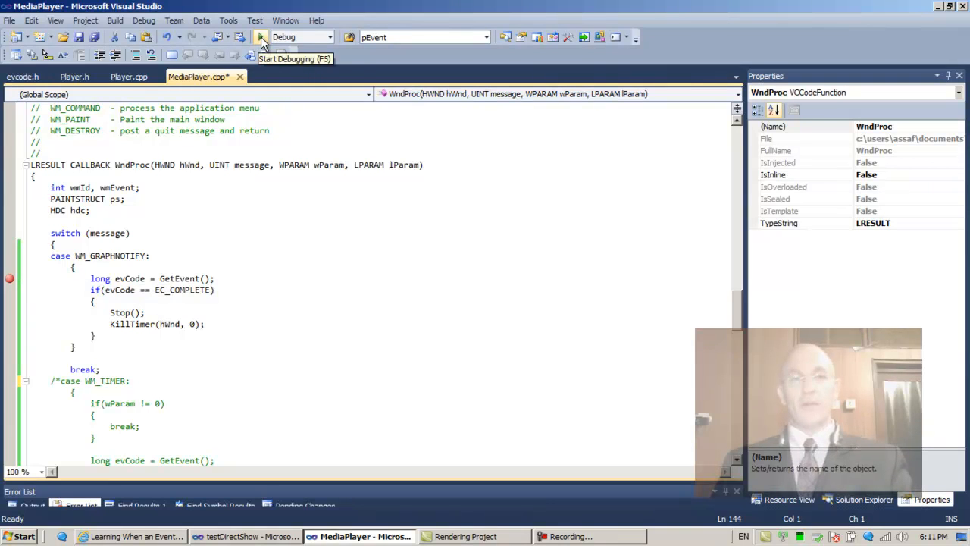
# Run MediaPlayer under the debugger, try its File menu, then comment out KillTimer(hWnd, 0)
pyautogui.click(261, 37)
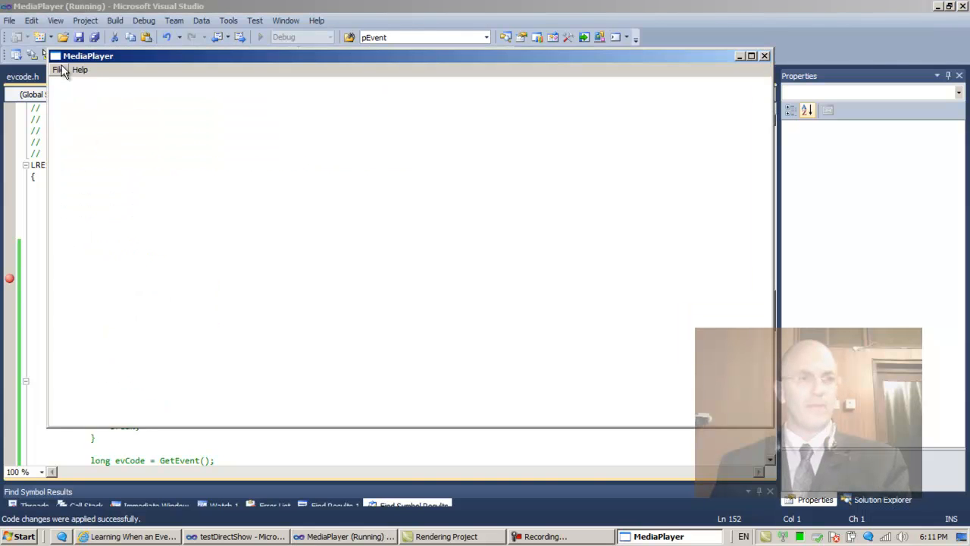
pyautogui.click(58, 69)
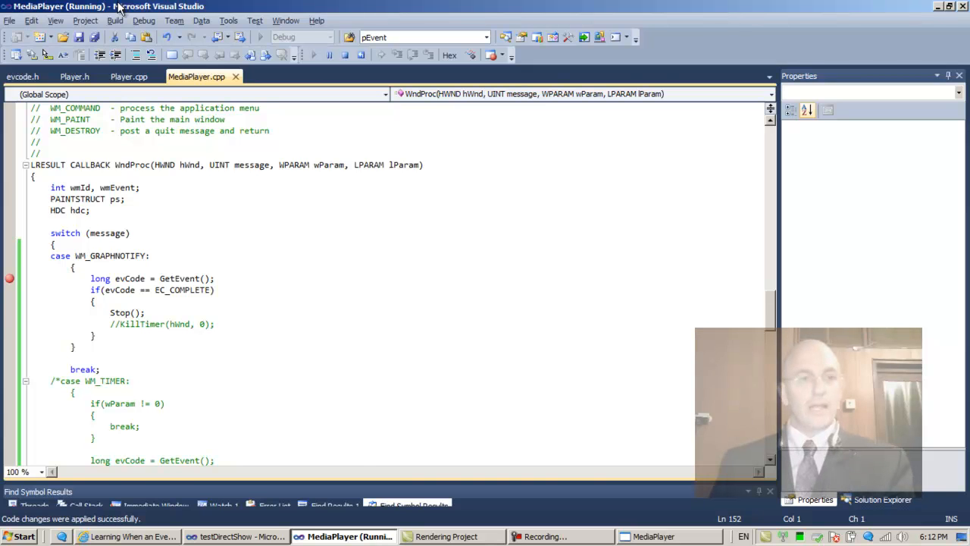
pyautogui.click(129, 536)
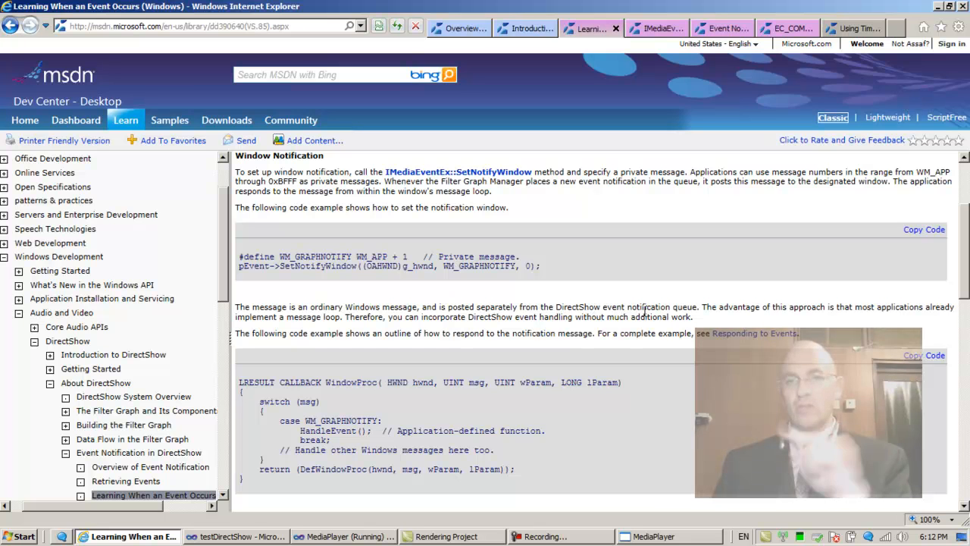
pyautogui.moveTo(659, 310)
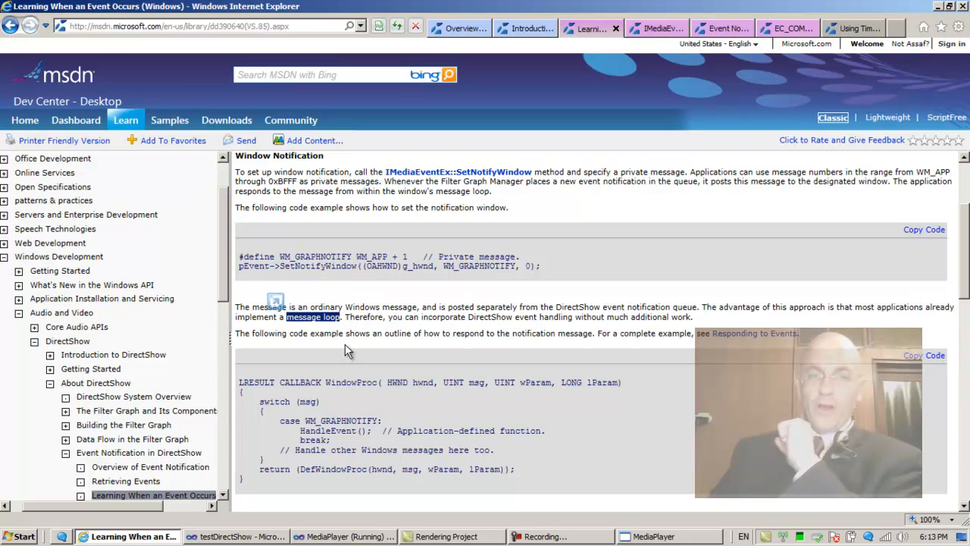
pyautogui.moveTo(505, 332)
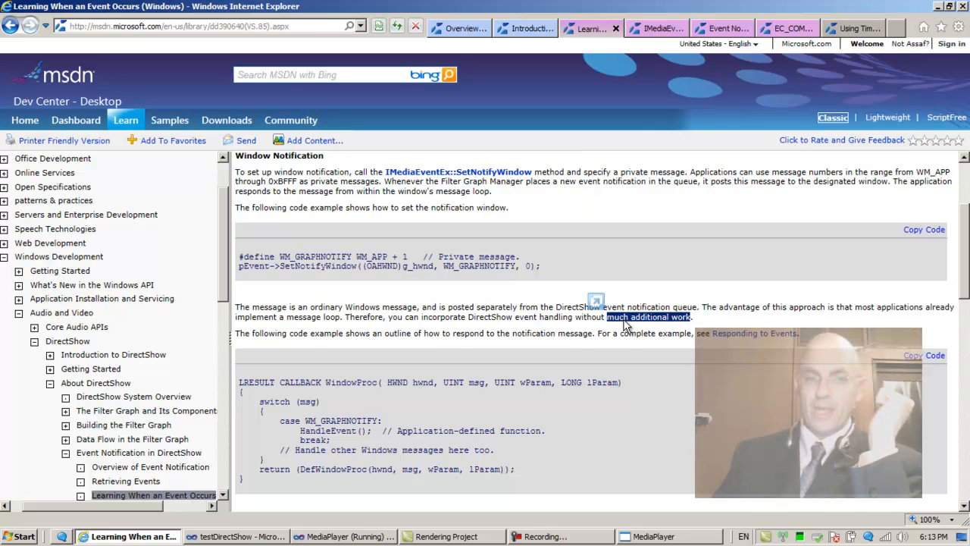
# Scroll the MSDN event article to the WindowProc sample and highlight HandleEvent
pyautogui.scroll(-3)
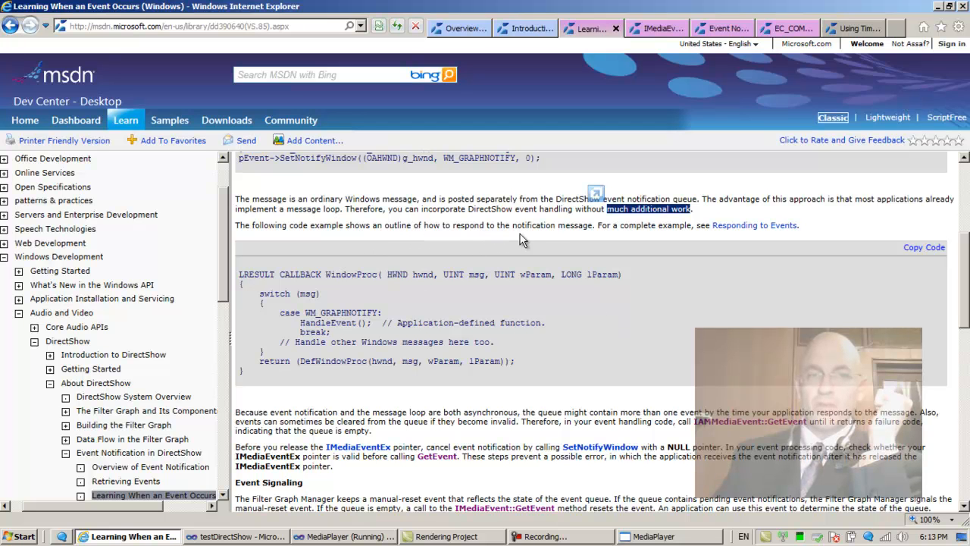
pyautogui.moveTo(648, 237)
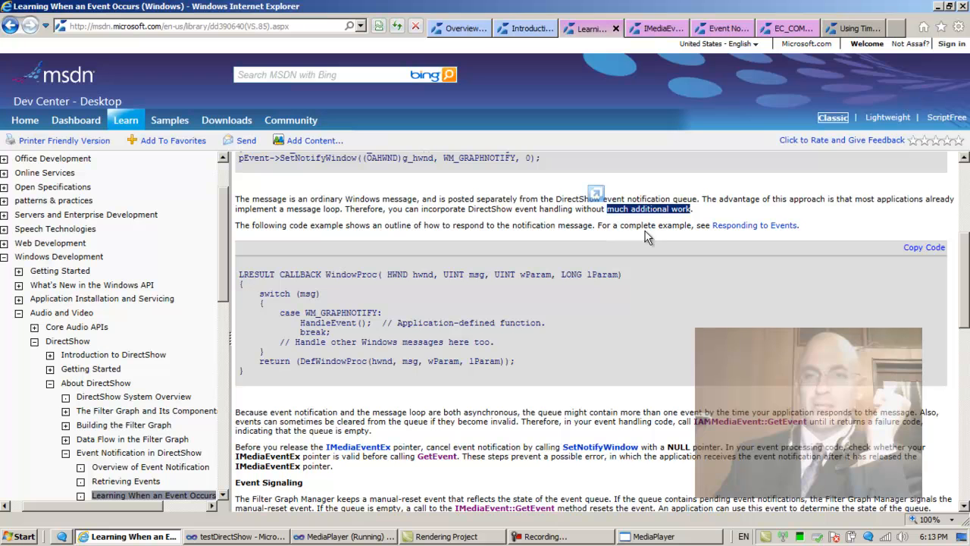
pyautogui.moveTo(754, 225)
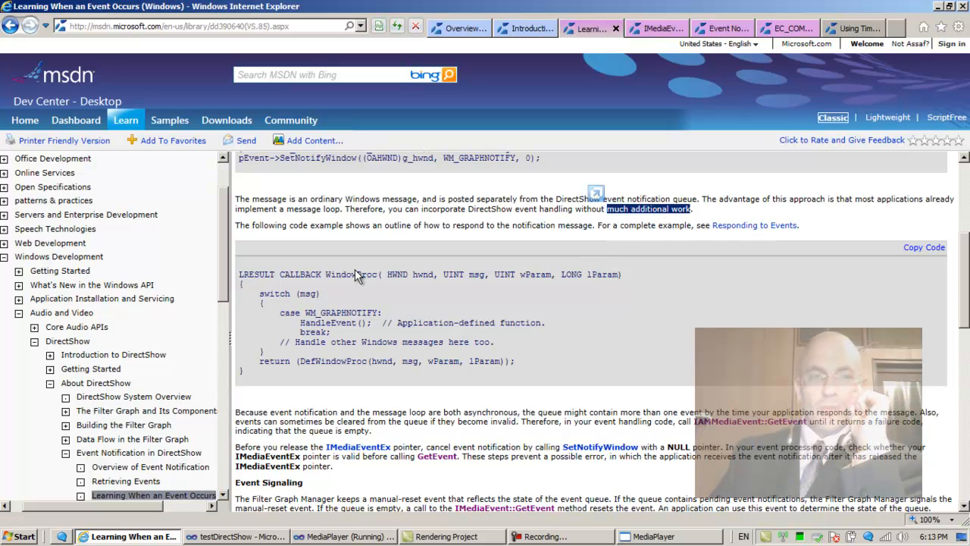
pyautogui.doubleClick(328, 322)
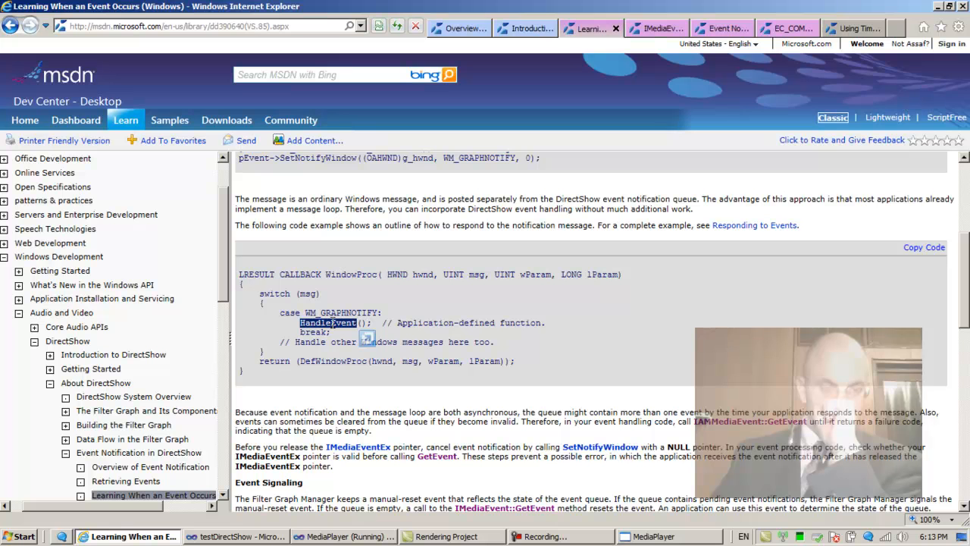
# Scroll past the WindowProc sample to the GetEvent advice and Event Signaling section
pyautogui.scroll(-3)
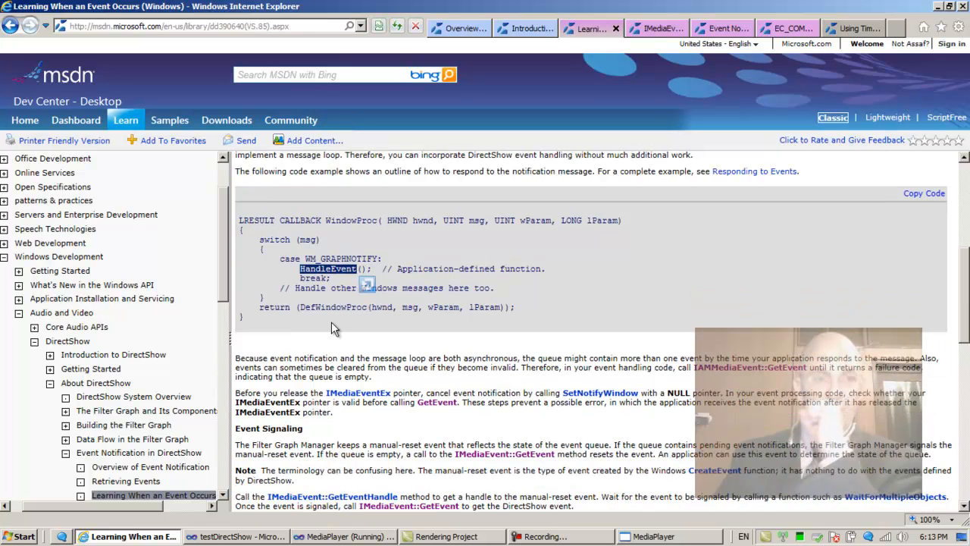
pyautogui.scroll(-3)
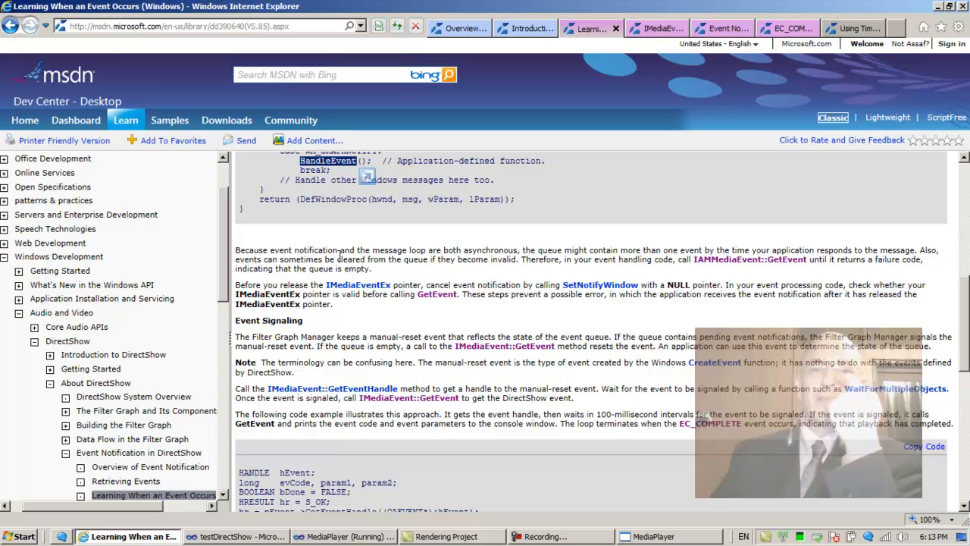
pyautogui.moveTo(394, 282)
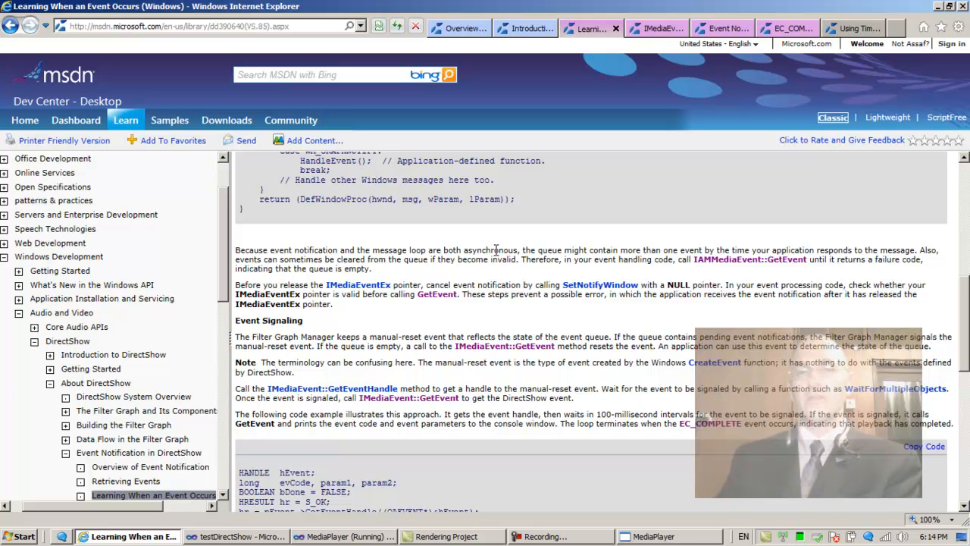
pyautogui.doubleClick(490, 250)
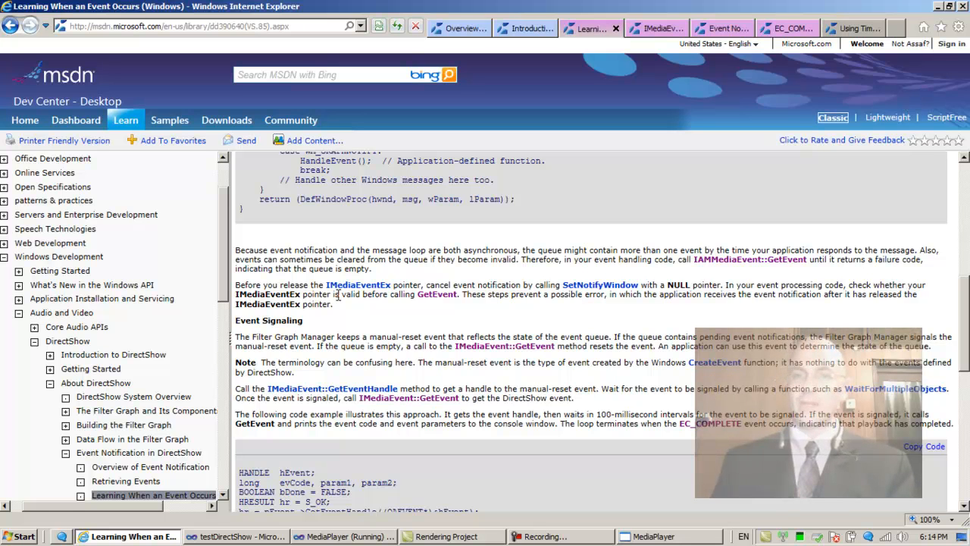
pyautogui.moveTo(768, 265)
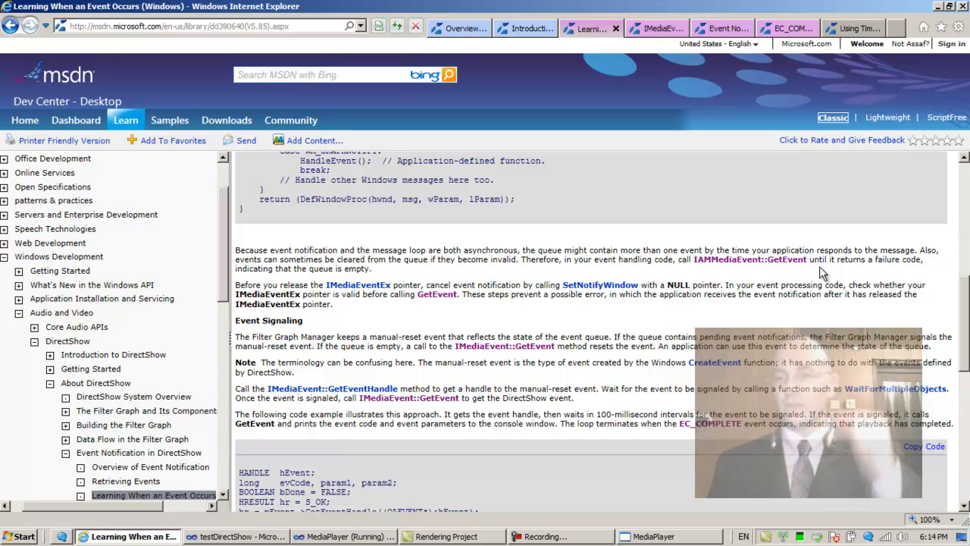
pyautogui.moveTo(891, 272)
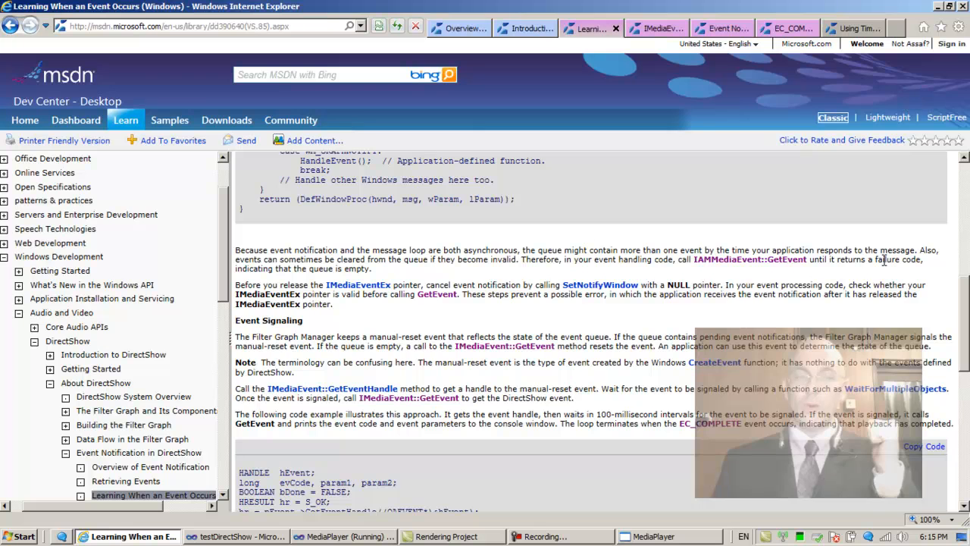
# Switch to testDirectShow and scroll main.cpp to the while(true) GetEvent loop
pyautogui.click(236, 536)
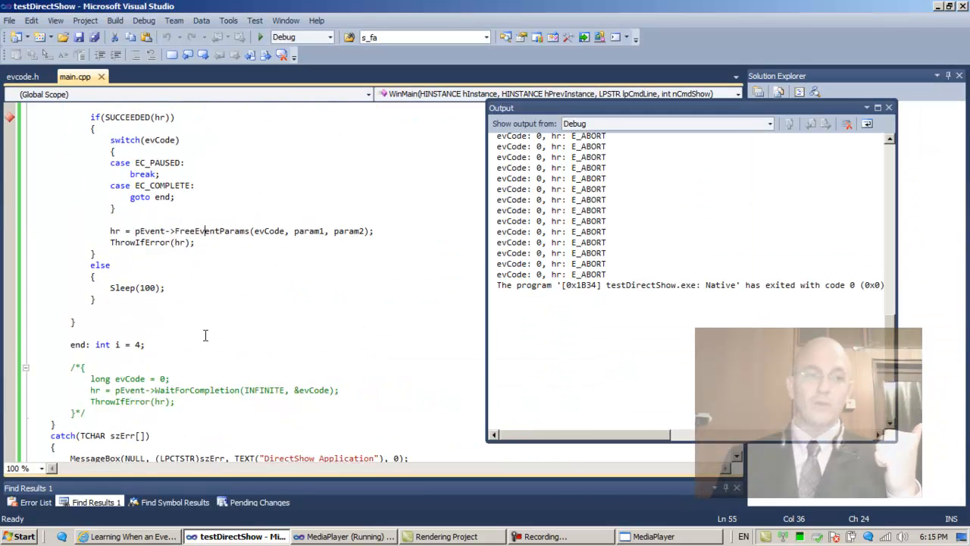
pyautogui.scroll(-3)
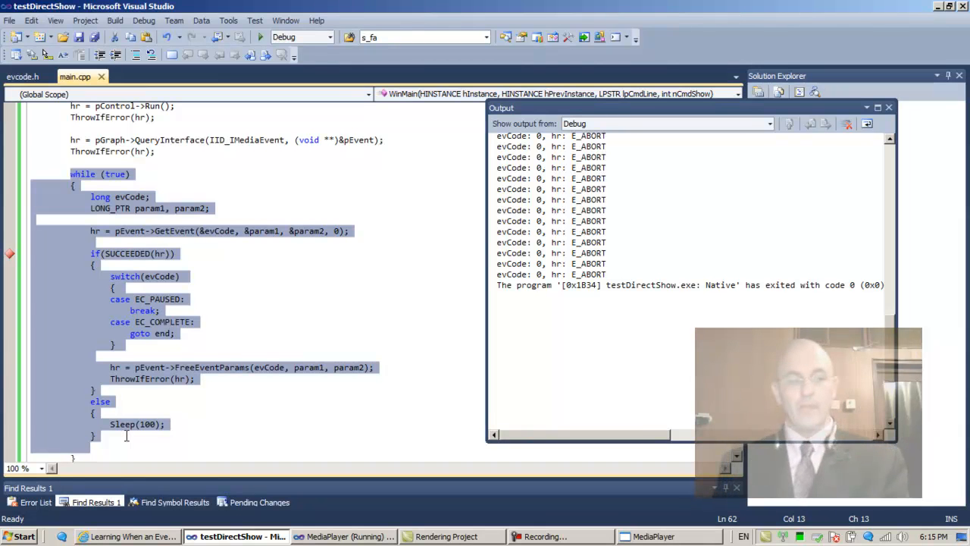
pyautogui.moveTo(119, 178)
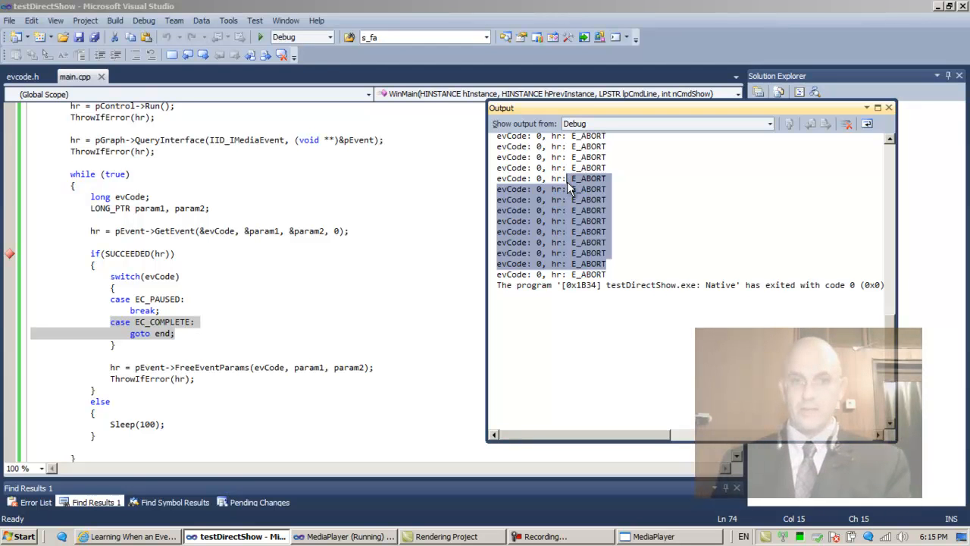
# Return to the MSDN event article and scroll down to Event Signaling
pyautogui.click(129, 536)
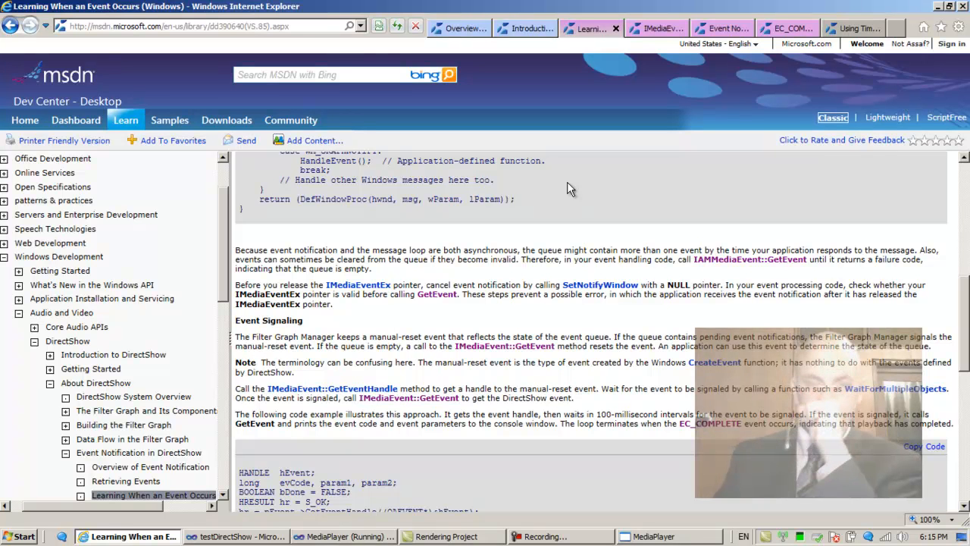
pyautogui.moveTo(847, 241)
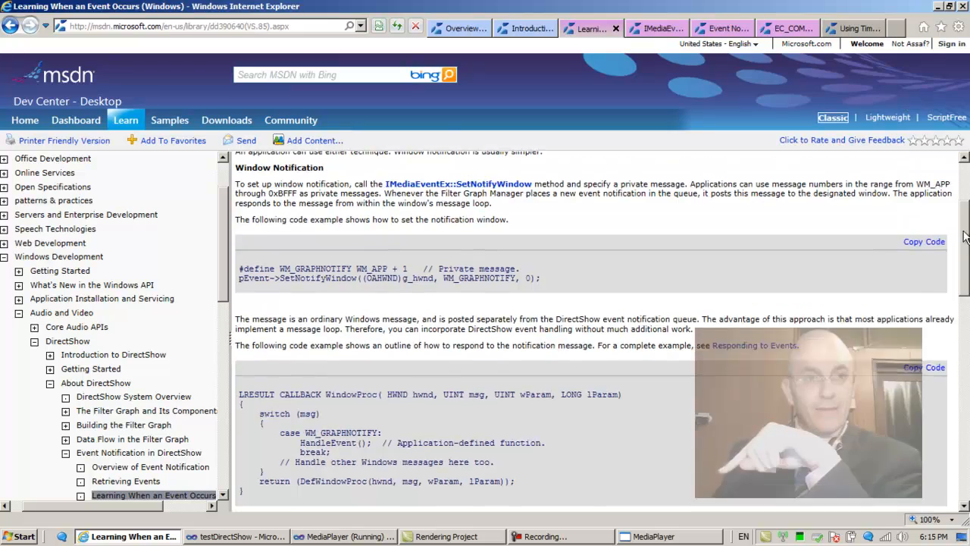
pyautogui.scroll(-3)
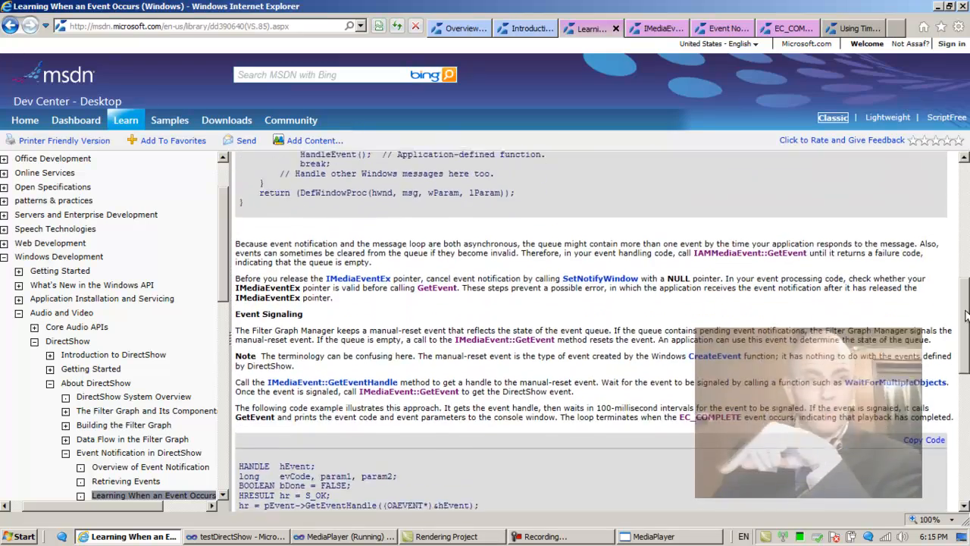
pyautogui.scroll(-3)
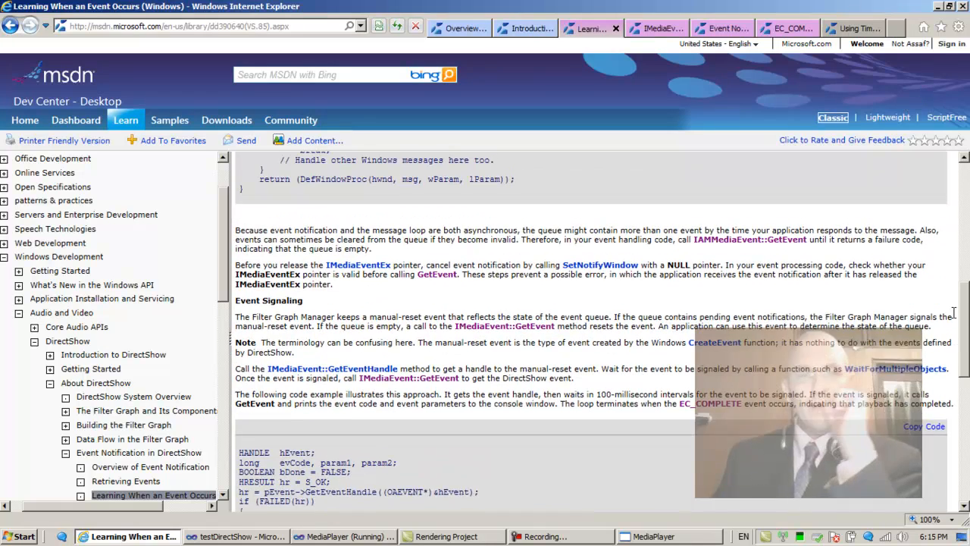
pyautogui.scroll(-3)
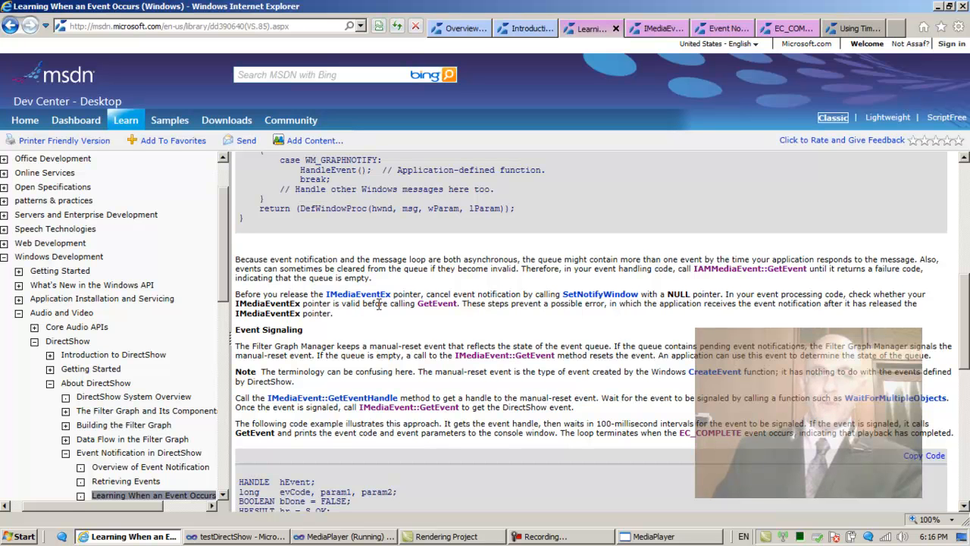
pyautogui.moveTo(435, 309)
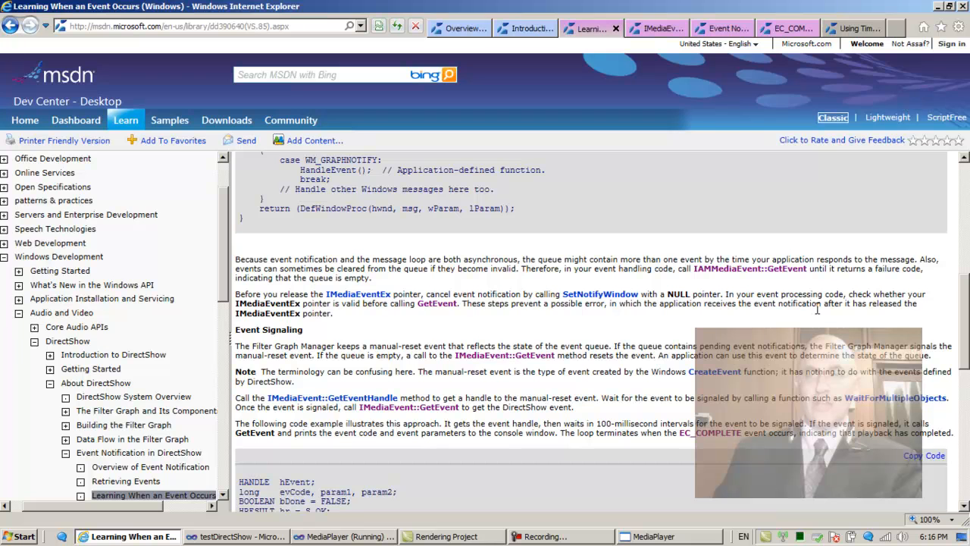
pyautogui.moveTo(824, 315)
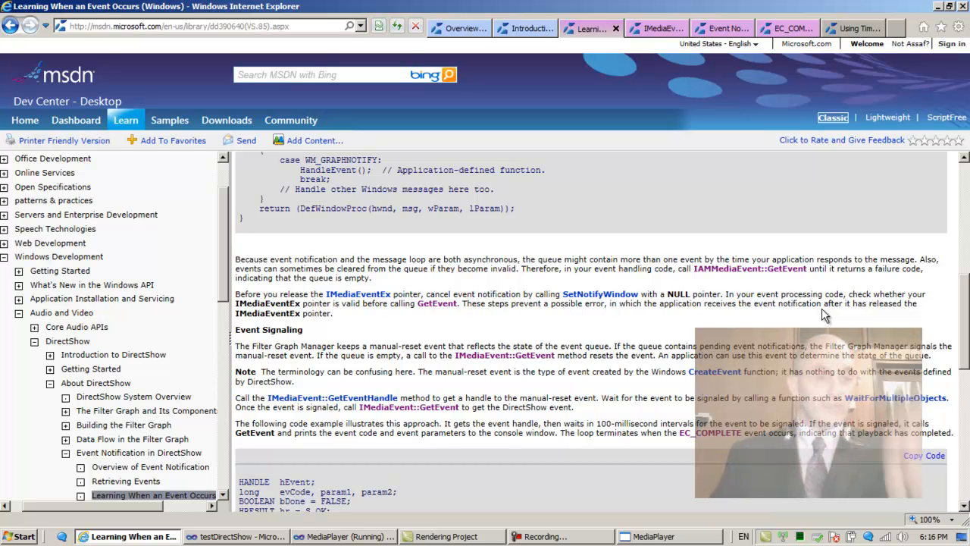
pyautogui.moveTo(327, 333)
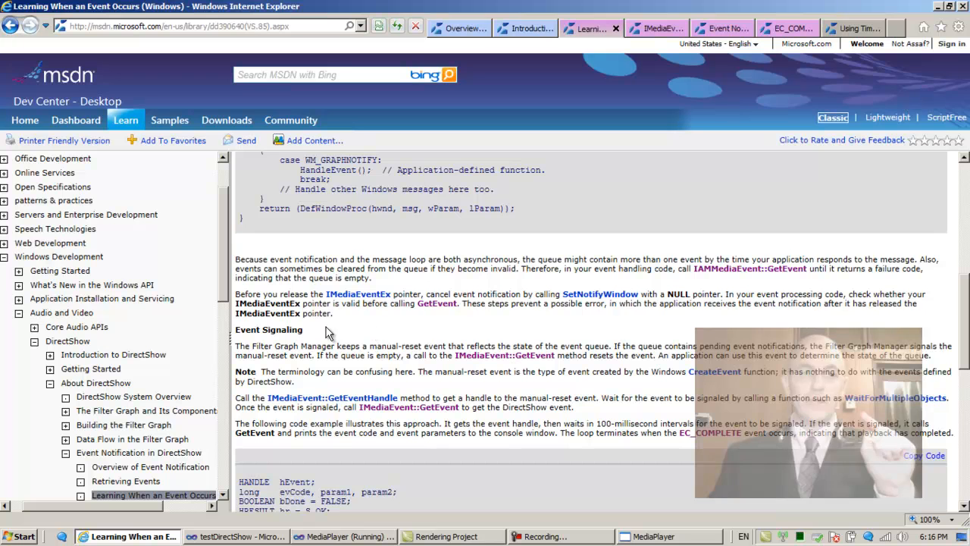